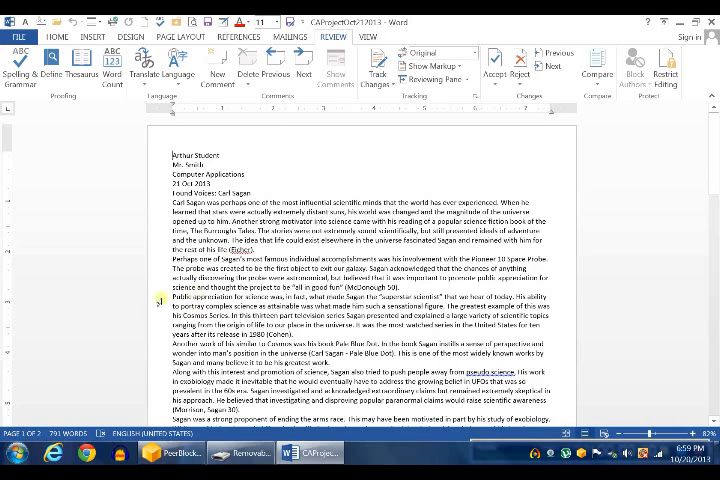
{"action": "mouse_move", "coordinate": [58, 136]}
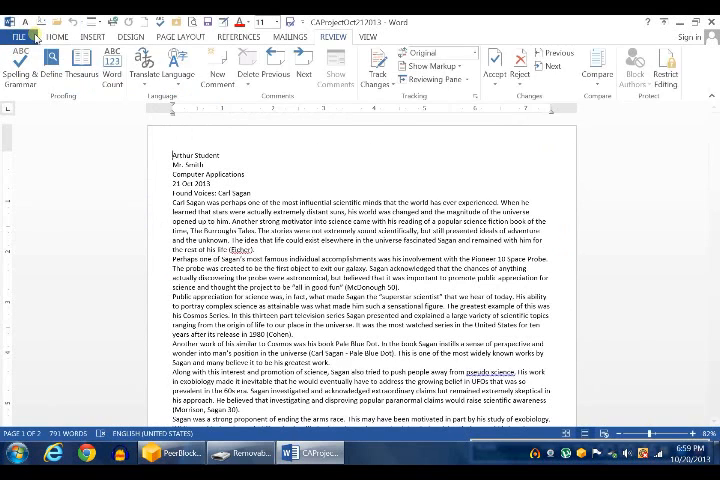
Step: Switch between the Insert and Home ribbons to reach the font and paragraph commands
{"action": "left_click", "coordinate": [92, 36]}
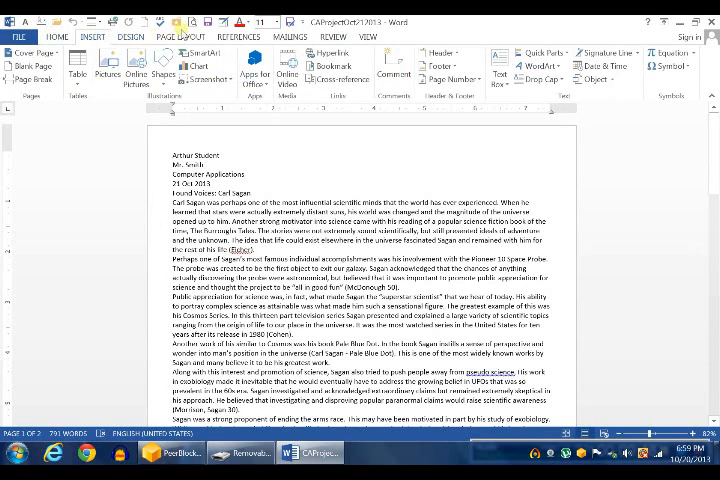
{"action": "left_click", "coordinate": [238, 36]}
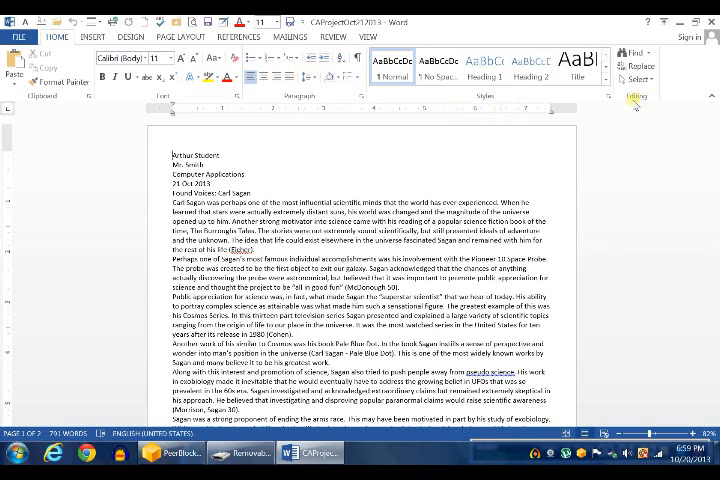
{"action": "left_click", "coordinate": [92, 36]}
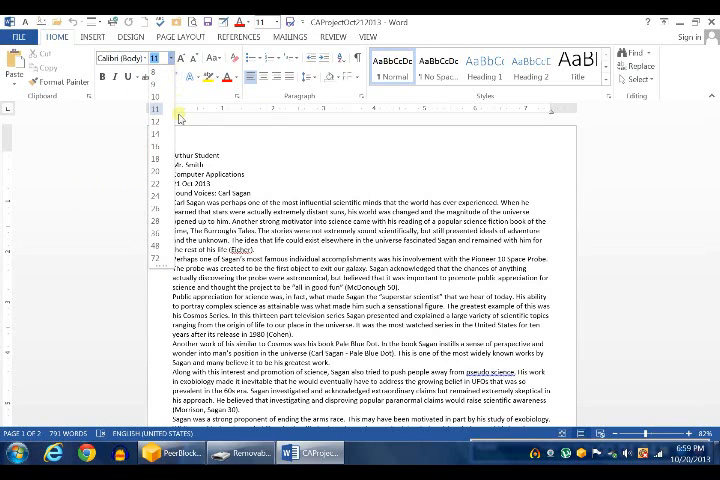
{"action": "left_click", "coordinate": [156, 108]}
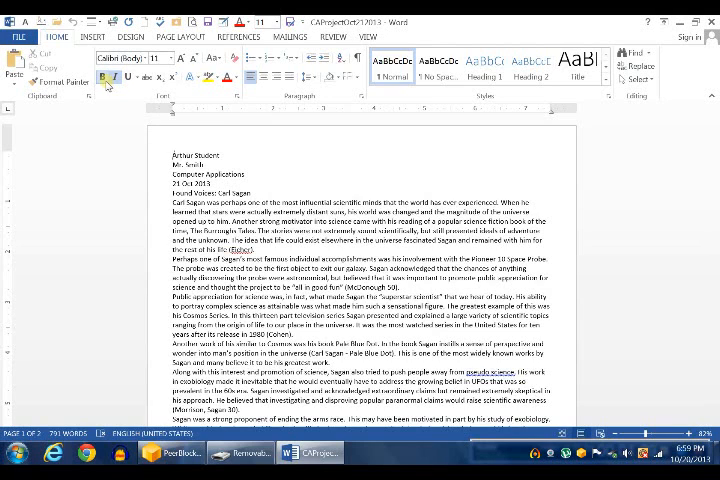
Step: Browse the Font list on the Home ribbon and close it without choosing a font
{"action": "double_click", "coordinate": [186, 152]}
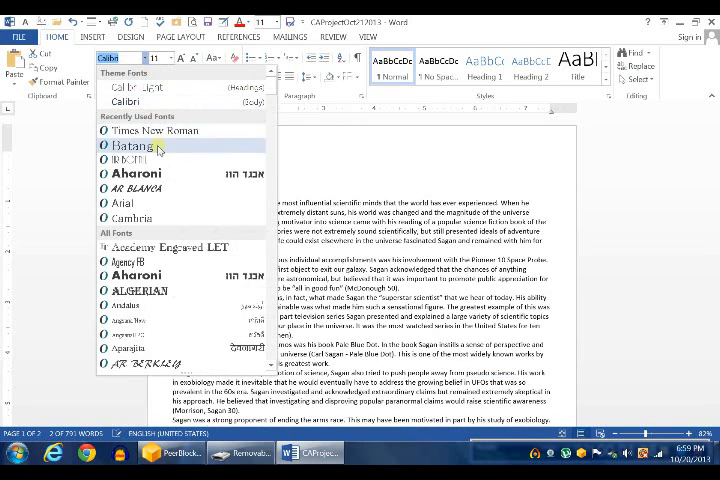
{"action": "left_click", "coordinate": [128, 146]}
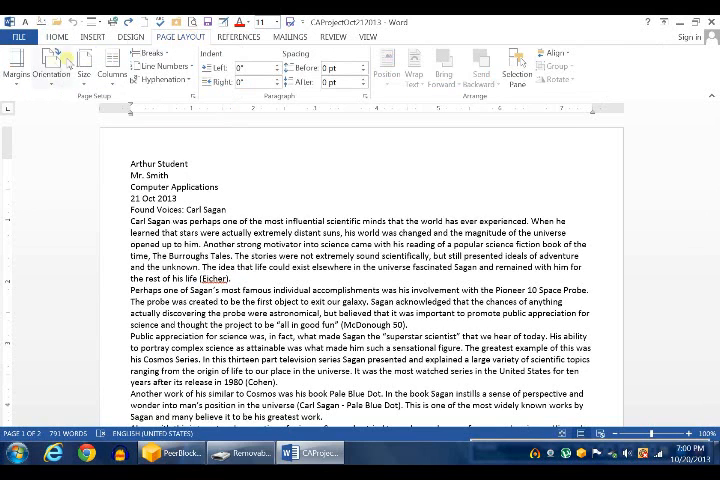
{"action": "mouse_move", "coordinate": [16, 70]}
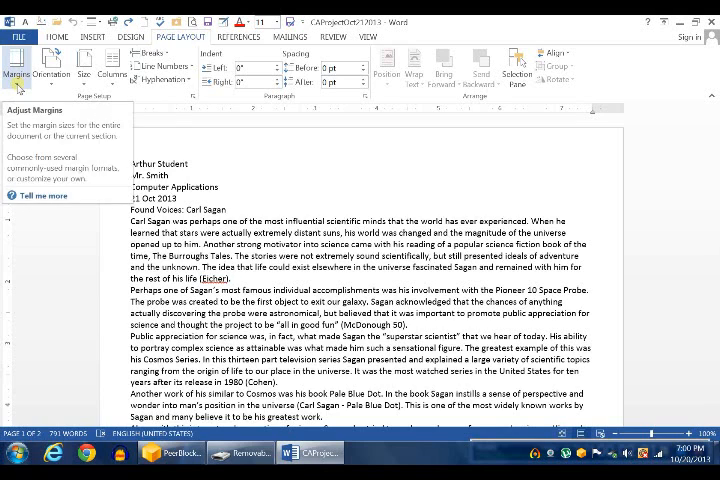
Step: Apply the Normal margin preset for one-inch margins on every side
{"action": "left_click", "coordinate": [16, 64]}
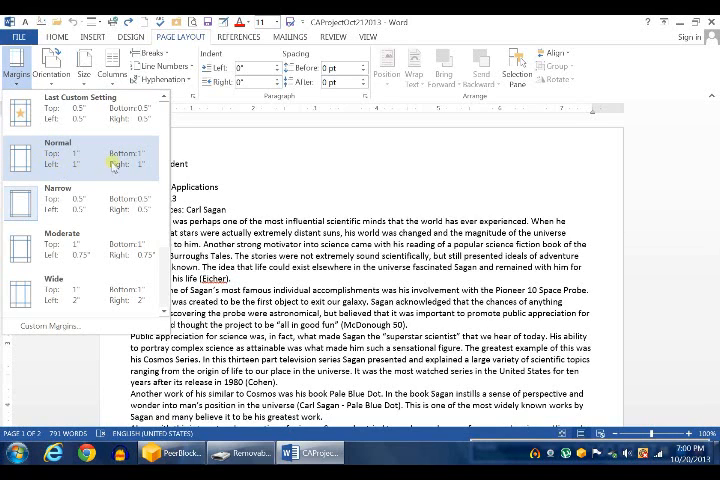
{"action": "left_click", "coordinate": [80, 156]}
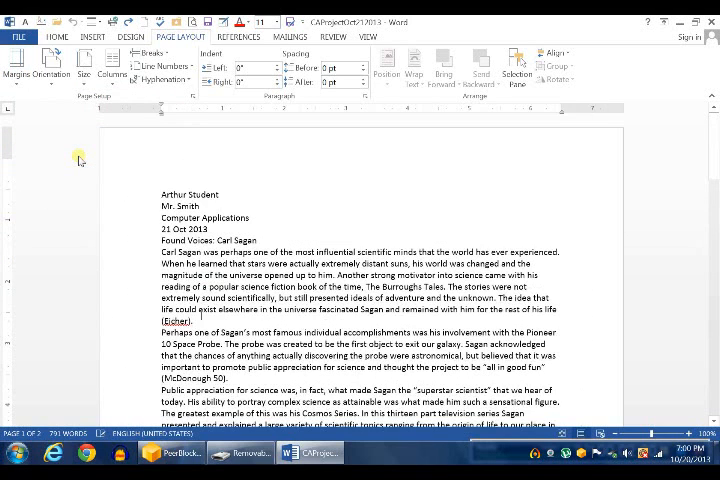
{"action": "mouse_move", "coordinate": [592, 244]}
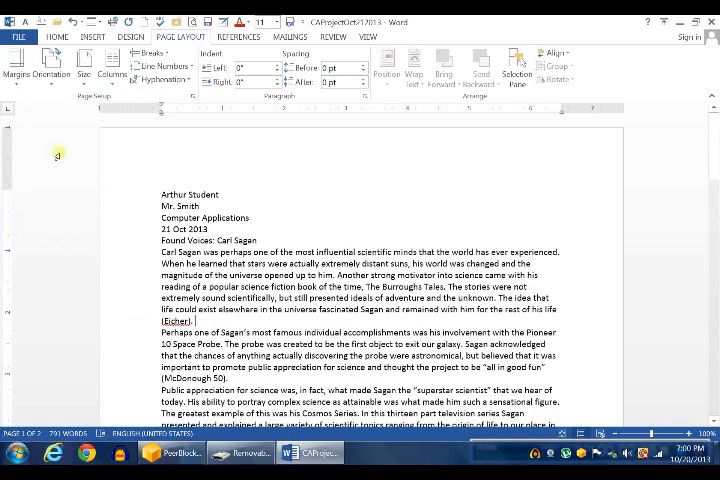
{"action": "mouse_move", "coordinate": [230, 166]}
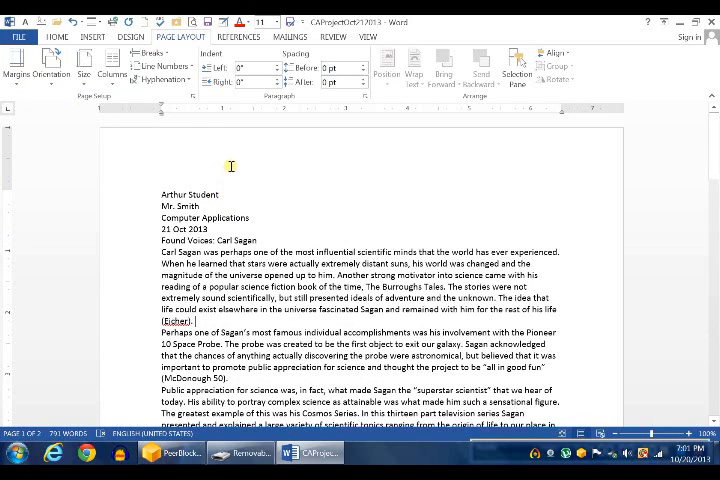
{"action": "mouse_move", "coordinate": [136, 90]}
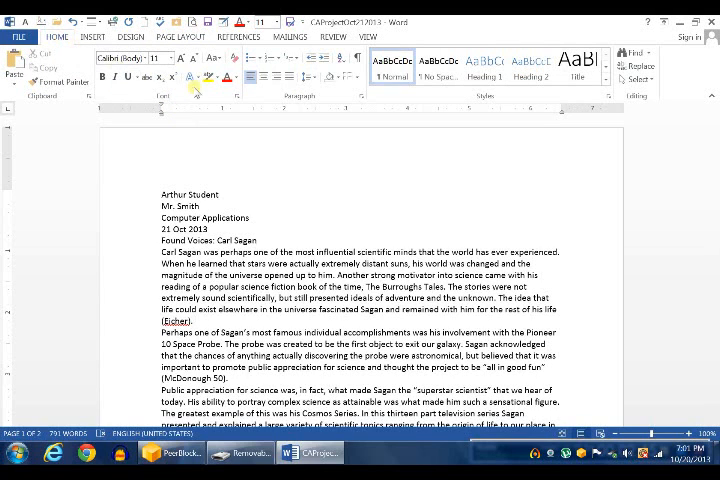
Step: Review the essay through Works Cited and set the whole document to Times New Roman
{"action": "scroll", "scroll_direction": "down", "scroll_amount": 3}
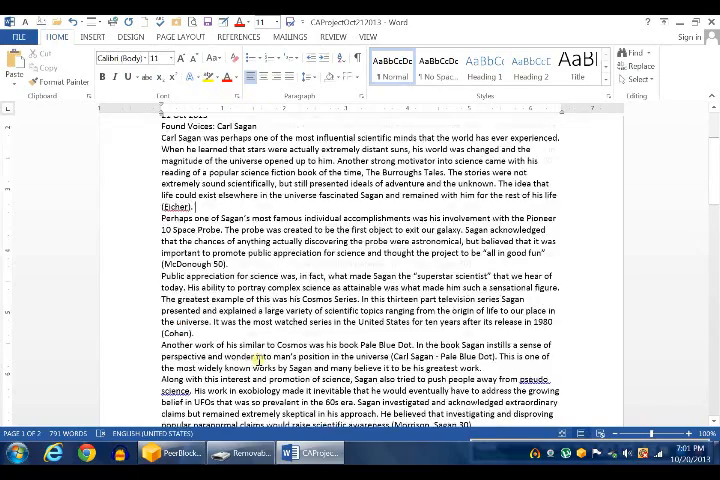
{"action": "scroll", "scroll_direction": "down", "scroll_amount": 3}
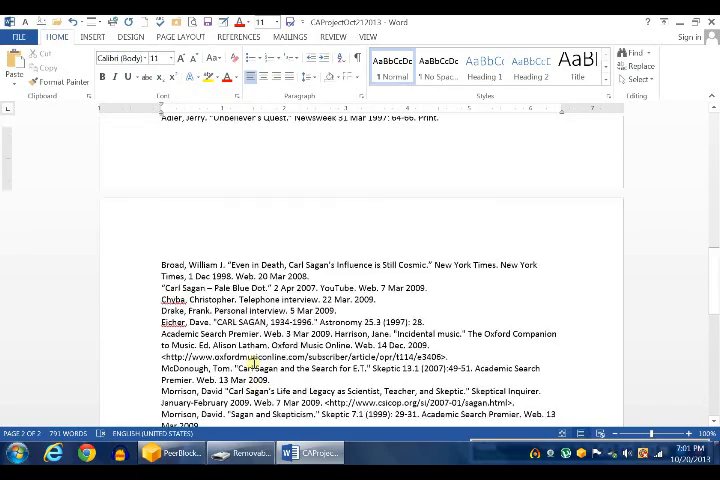
{"action": "scroll", "scroll_direction": "up", "scroll_amount": 3}
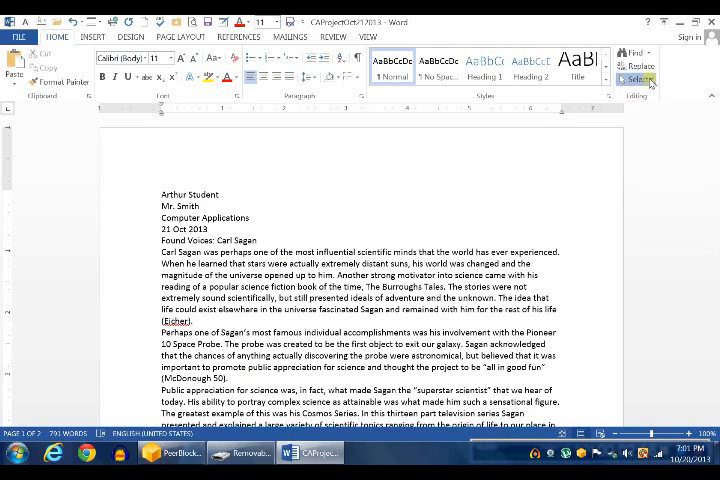
{"action": "left_click", "coordinate": [640, 80]}
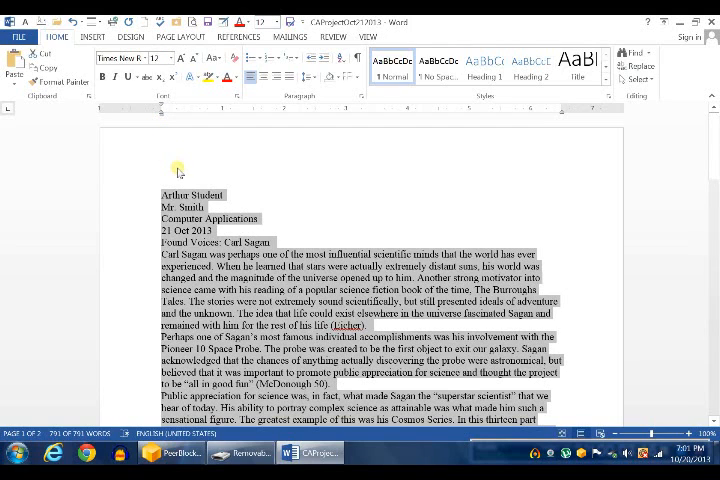
{"action": "mouse_move", "coordinate": [306, 190]}
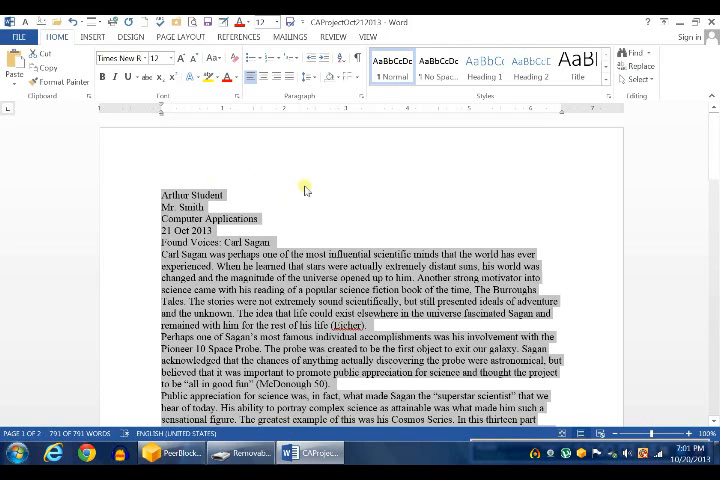
{"action": "mouse_move", "coordinate": [316, 100]}
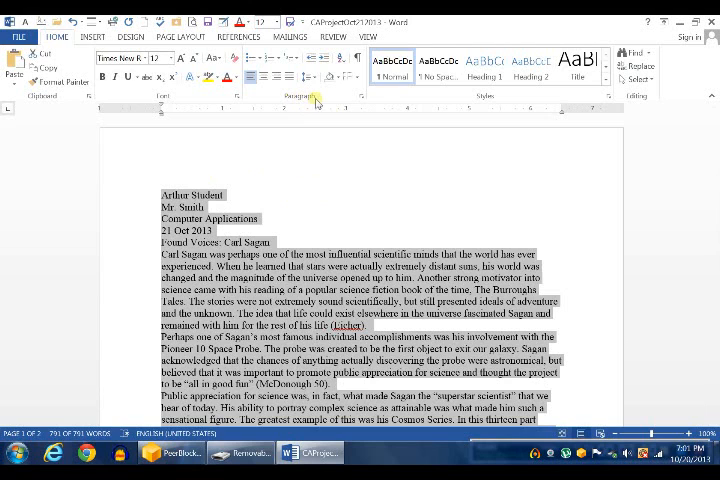
{"action": "mouse_move", "coordinate": [362, 100]}
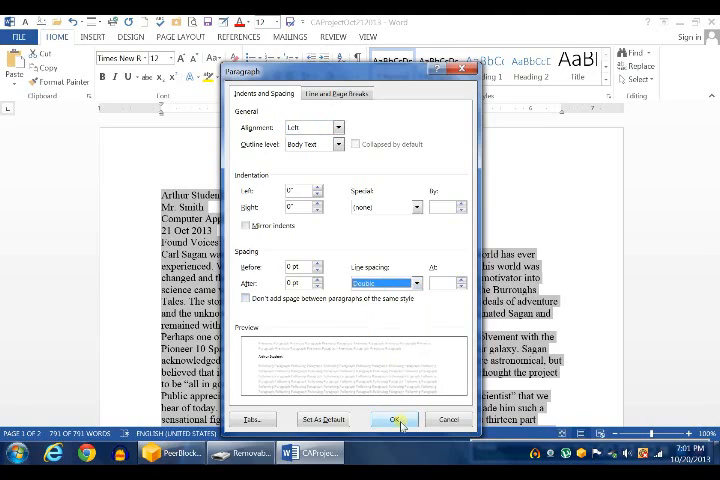
Step: Confirm double line spacing in the Paragraph dialog and check it through the essay
{"action": "left_click", "coordinate": [410, 420]}
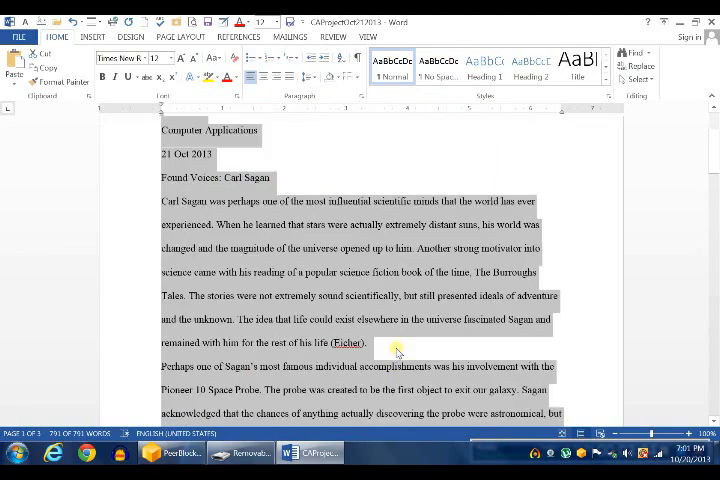
{"action": "scroll", "scroll_direction": "down", "scroll_amount": 3}
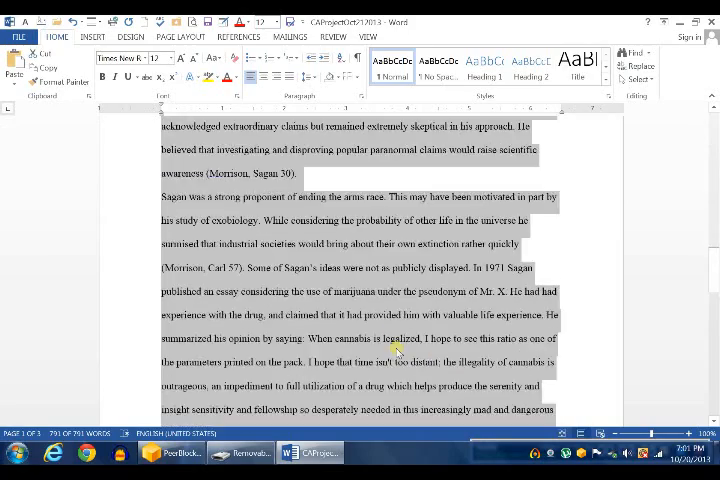
{"action": "scroll", "scroll_direction": "down", "scroll_amount": 3}
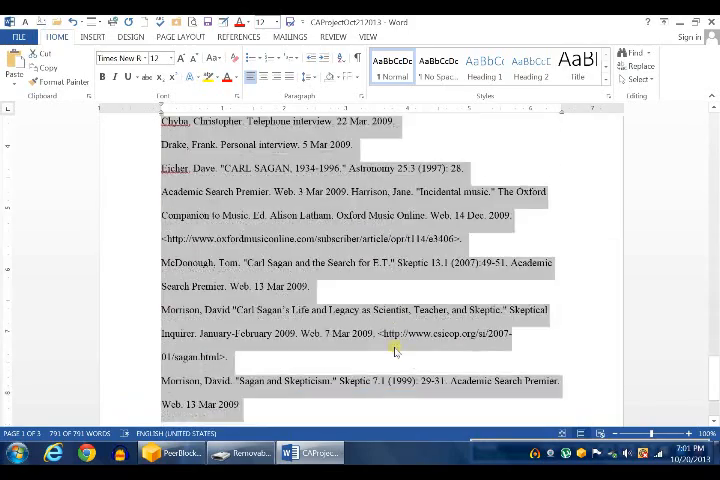
{"action": "scroll", "scroll_direction": "up", "scroll_amount": 3}
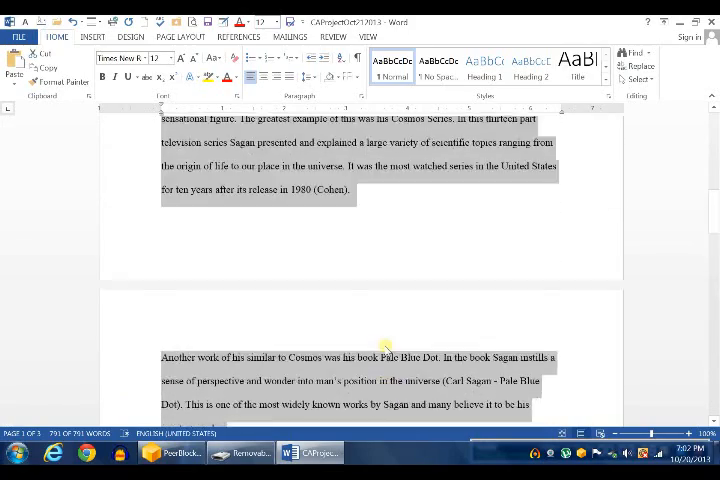
{"action": "scroll", "scroll_direction": "up", "scroll_amount": 3}
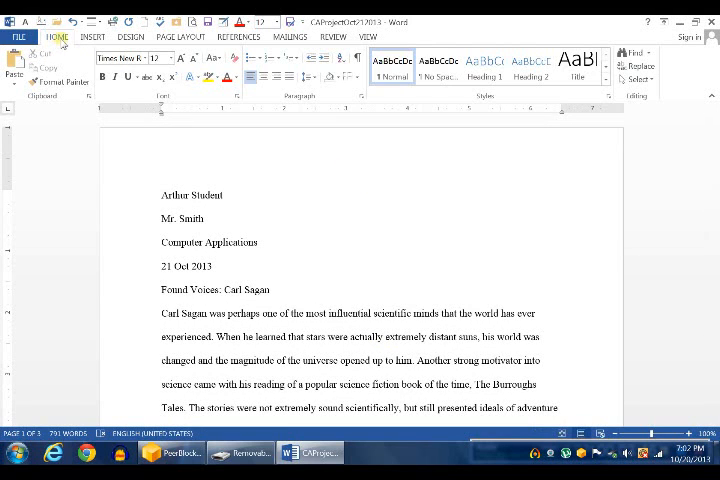
Step: Insert a top-right page number header and add the surname 'Student' before it
{"action": "left_click", "coordinate": [92, 36]}
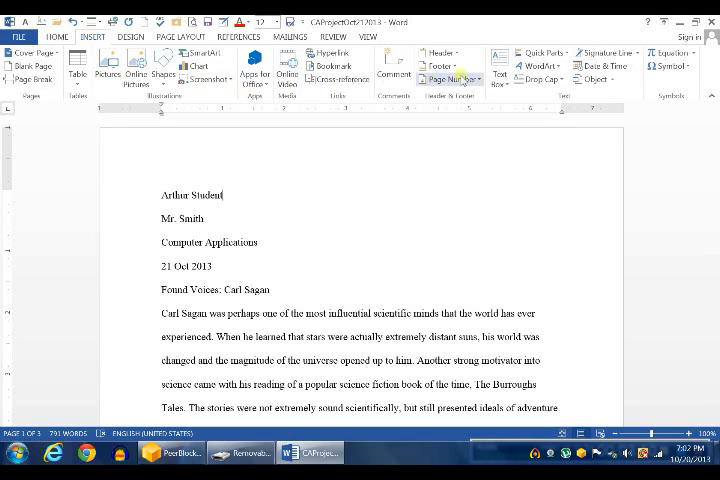
{"action": "left_click", "coordinate": [454, 80]}
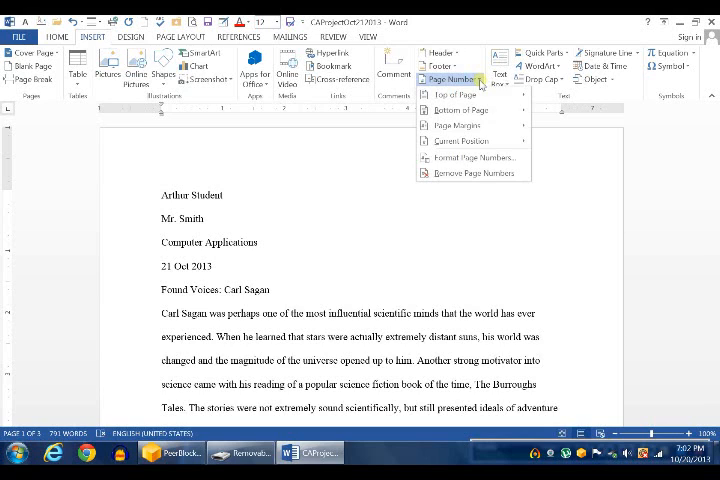
{"action": "left_click", "coordinate": [452, 94]}
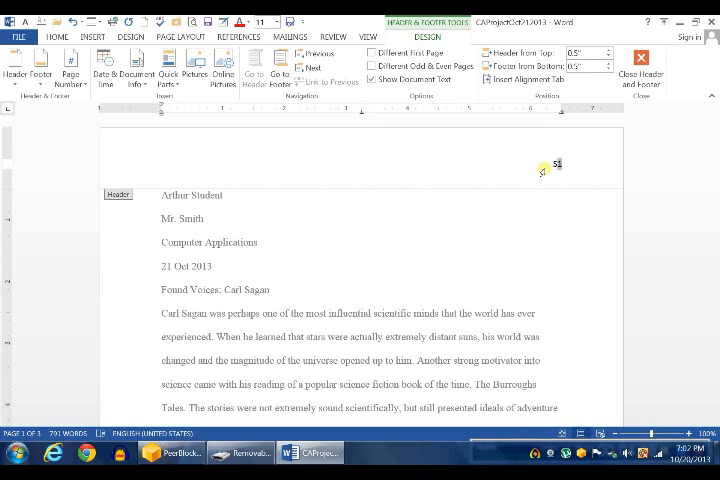
{"action": "type", "text": "Student"}
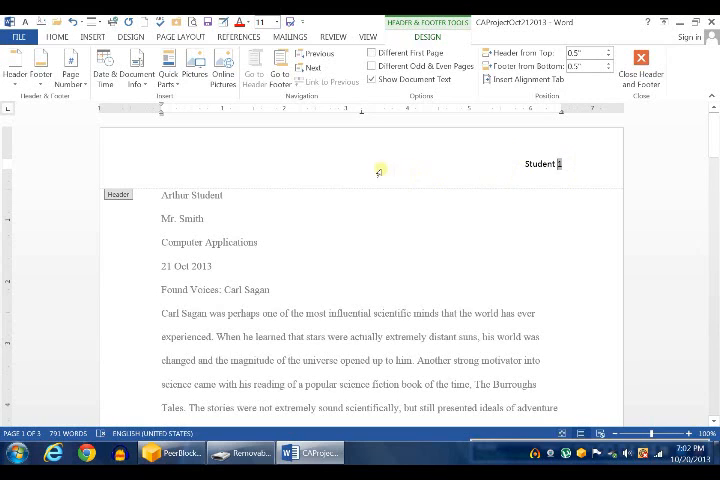
{"action": "mouse_move", "coordinate": [472, 204]}
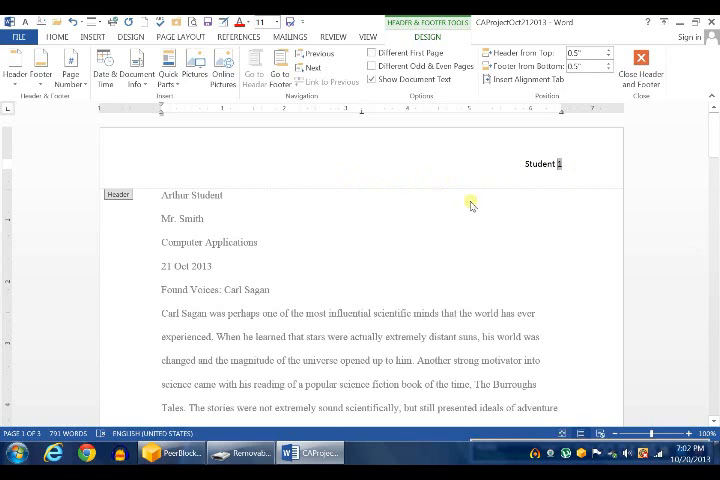
{"action": "mouse_move", "coordinate": [136, 162]}
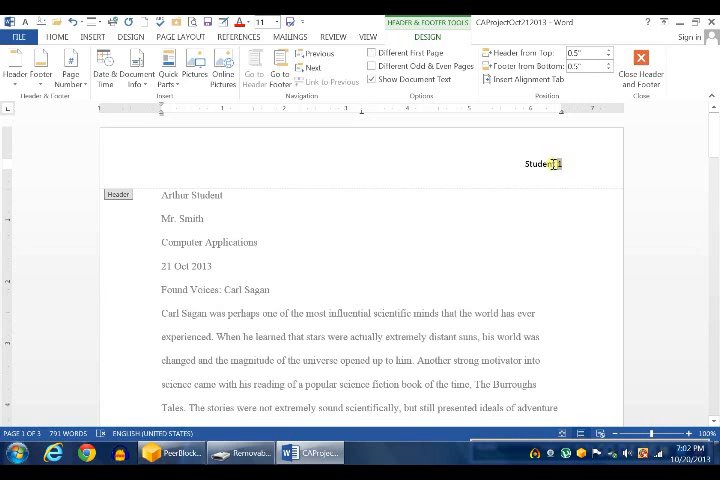
{"action": "mouse_move", "coordinate": [520, 136]}
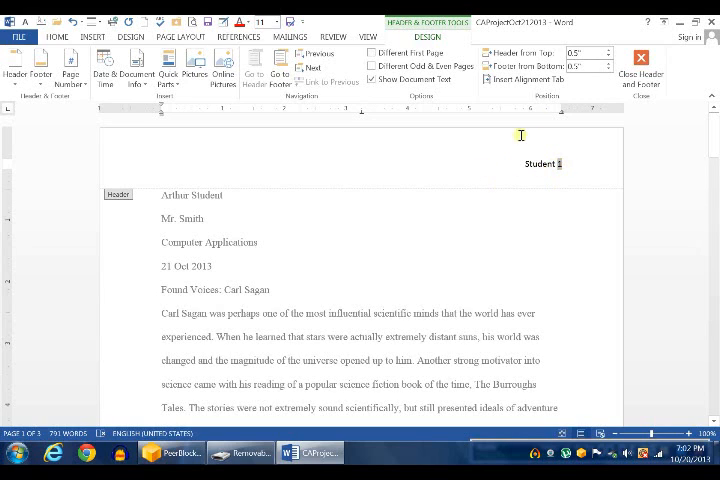
{"action": "mouse_move", "coordinate": [640, 62]}
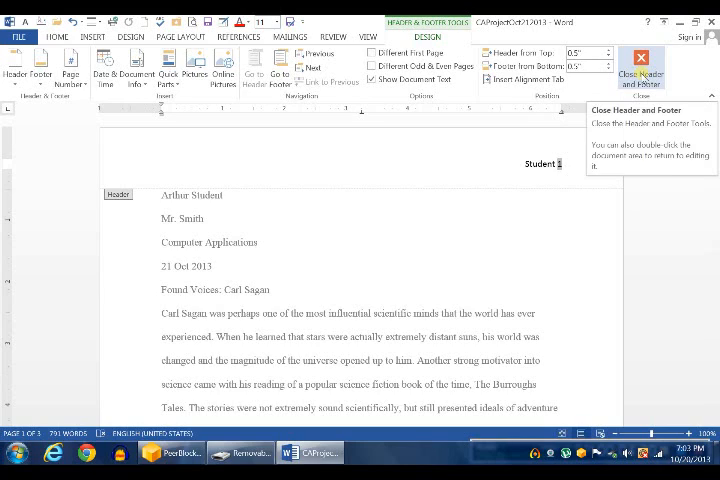
Step: Close header editing and check that every page shows the 'Student' page-number header
{"action": "left_click", "coordinate": [640, 68]}
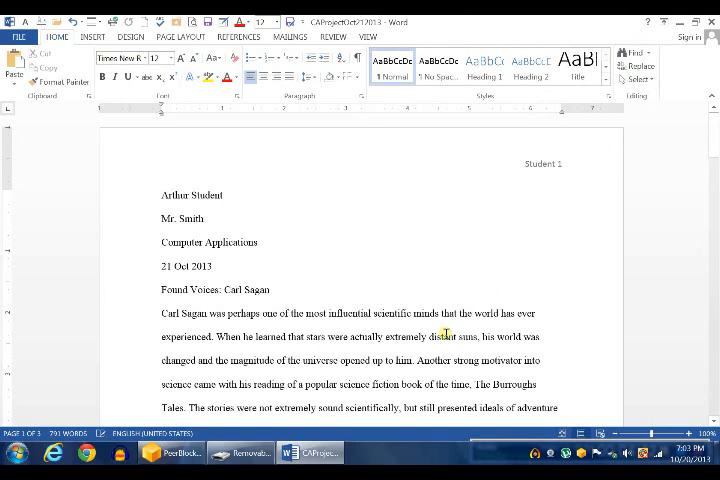
{"action": "scroll", "scroll_direction": "down", "scroll_amount": 3}
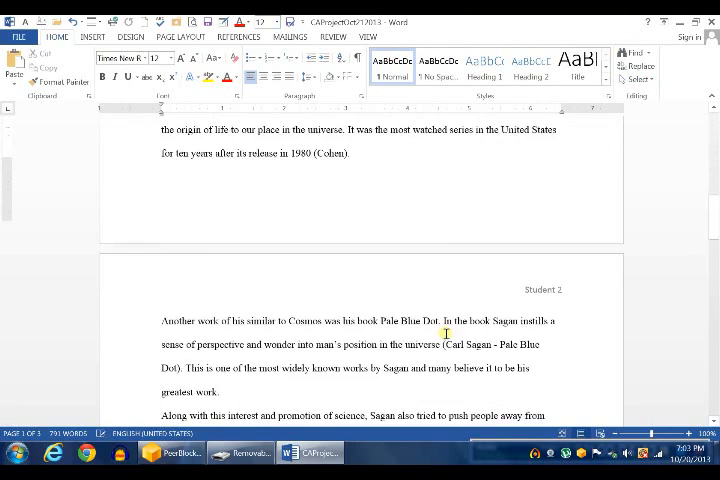
{"action": "scroll", "scroll_direction": "down", "scroll_amount": 3}
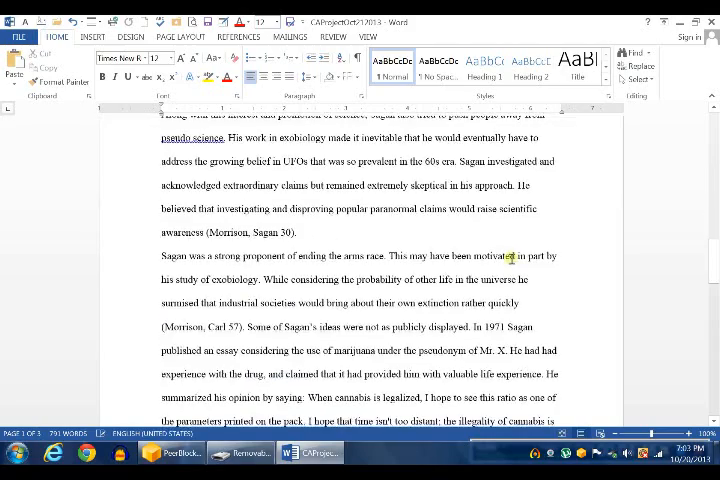
{"action": "scroll", "scroll_direction": "down", "scroll_amount": 3}
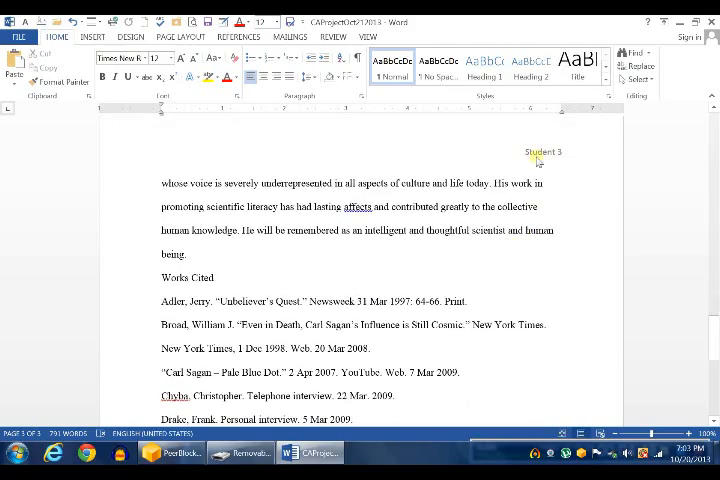
{"action": "scroll", "scroll_direction": "up", "scroll_amount": 3}
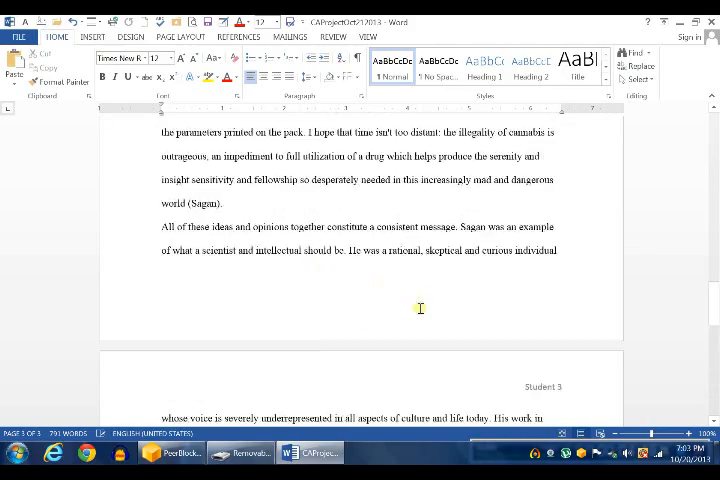
{"action": "scroll", "scroll_direction": "up", "scroll_amount": 3}
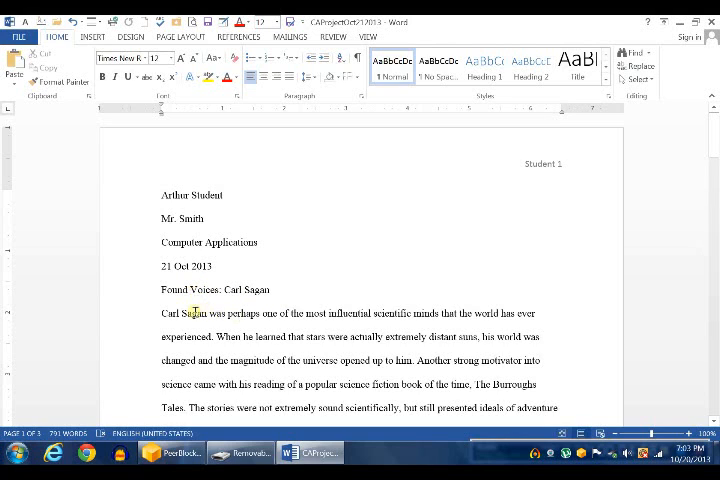
{"action": "mouse_move", "coordinate": [284, 122]}
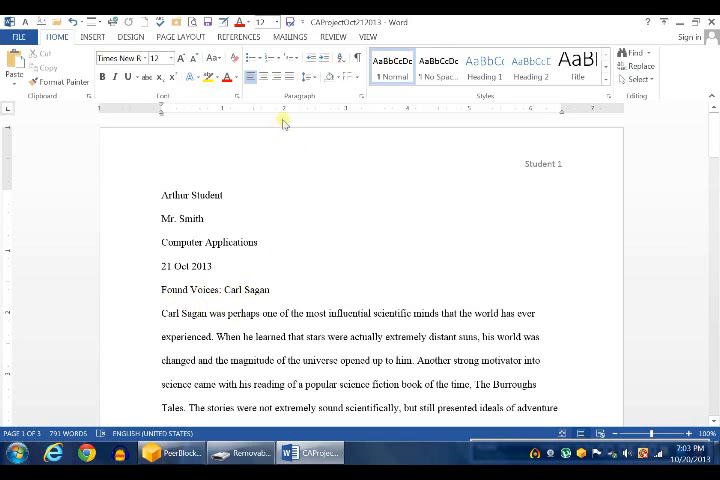
{"action": "mouse_move", "coordinate": [270, 78]}
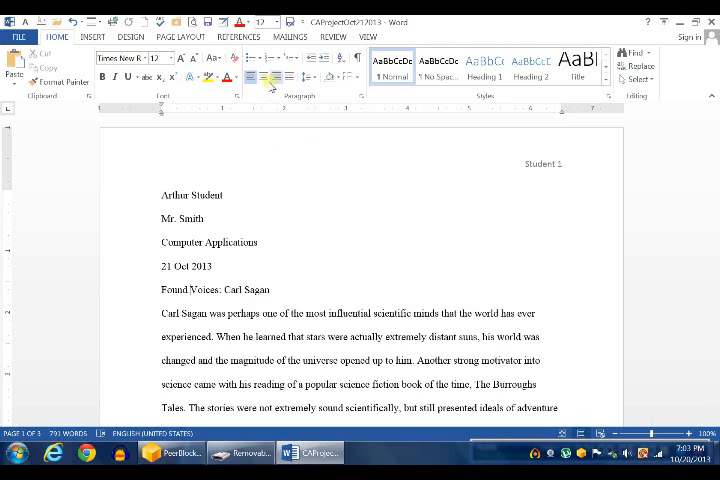
{"action": "mouse_move", "coordinate": [264, 76]}
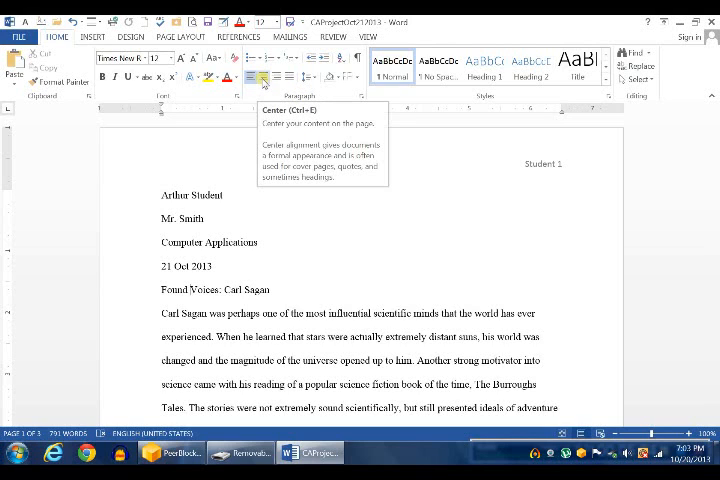
Step: Center the title 'Fossil Voices: Carl Sagan' and look over the essay through Works Cited
{"action": "left_click", "coordinate": [256, 76]}
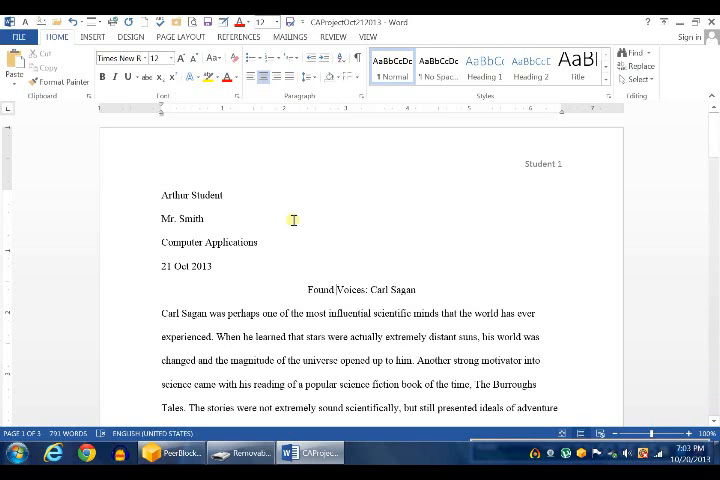
{"action": "scroll", "scroll_direction": "down", "scroll_amount": 3}
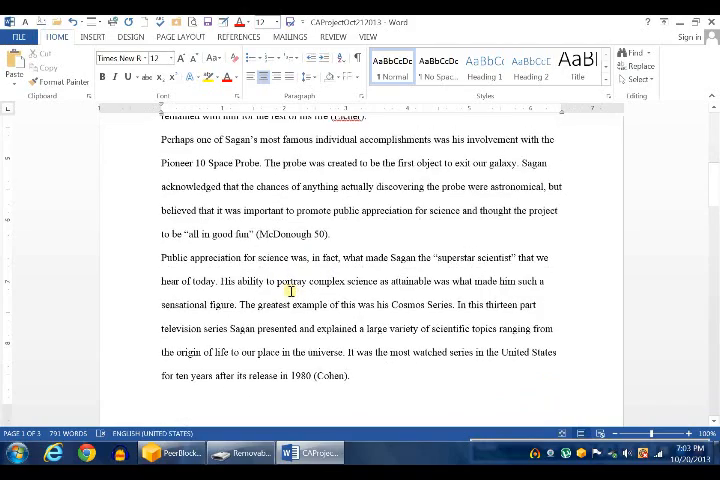
{"action": "scroll", "scroll_direction": "down", "scroll_amount": 3}
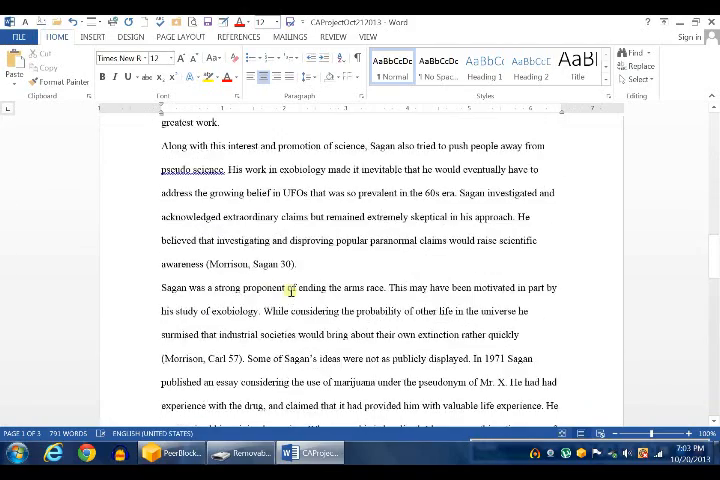
{"action": "scroll", "scroll_direction": "down", "scroll_amount": 3}
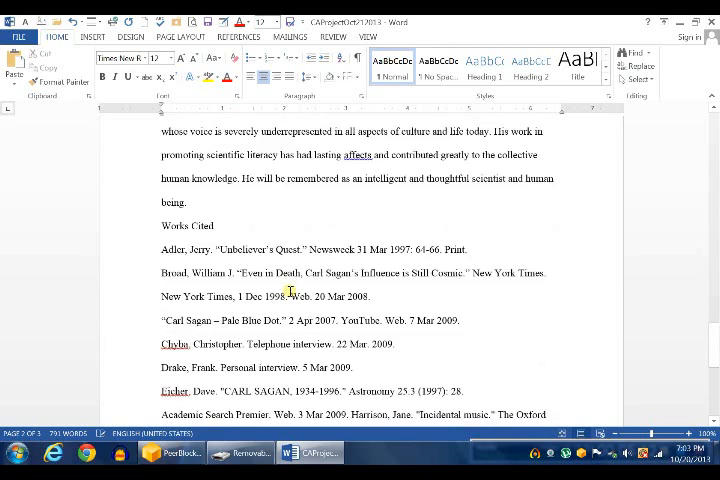
{"action": "scroll", "scroll_direction": "down", "scroll_amount": 3}
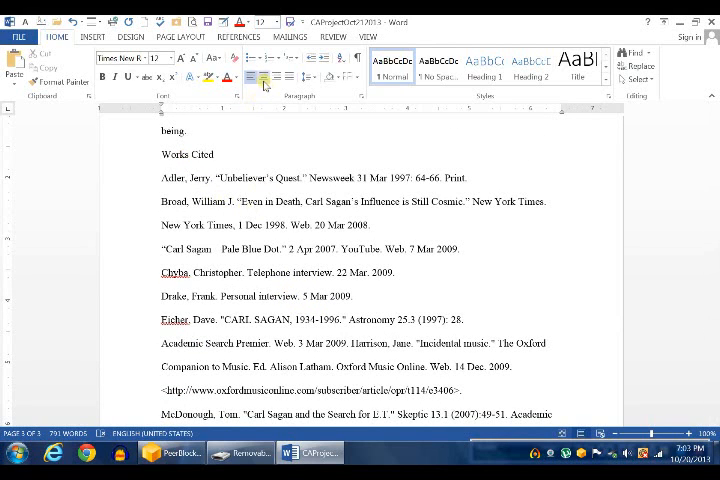
{"action": "scroll", "scroll_direction": "up", "scroll_amount": 3}
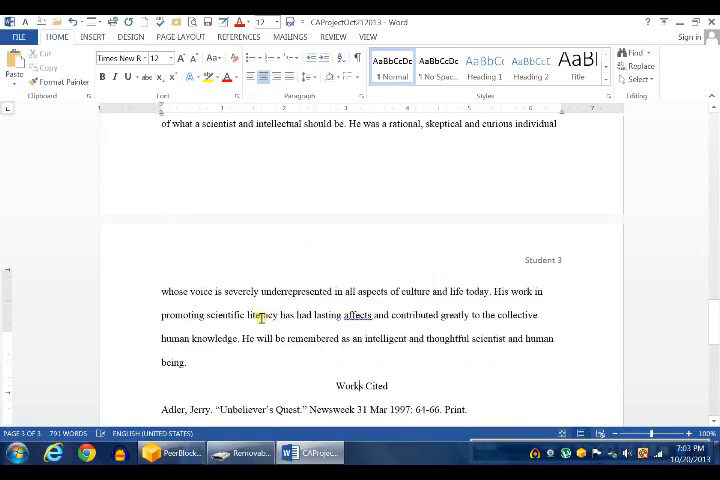
{"action": "scroll", "scroll_direction": "up", "scroll_amount": 3}
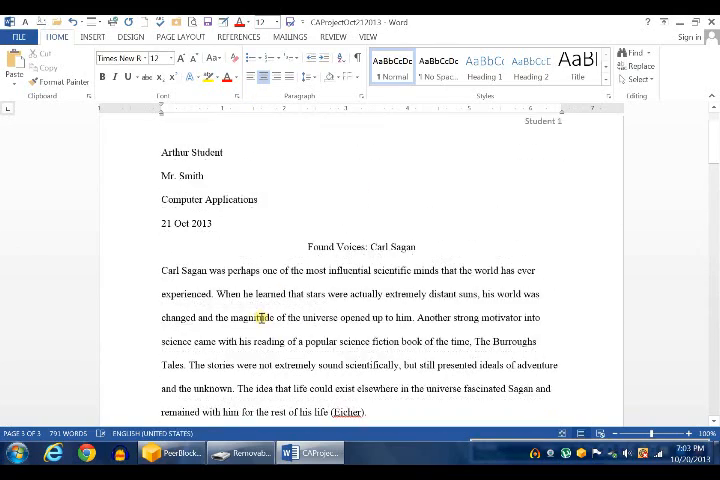
Step: Work down the essay giving the first body paragraphs a first-line indent
{"action": "scroll", "scroll_direction": "up", "scroll_amount": 3}
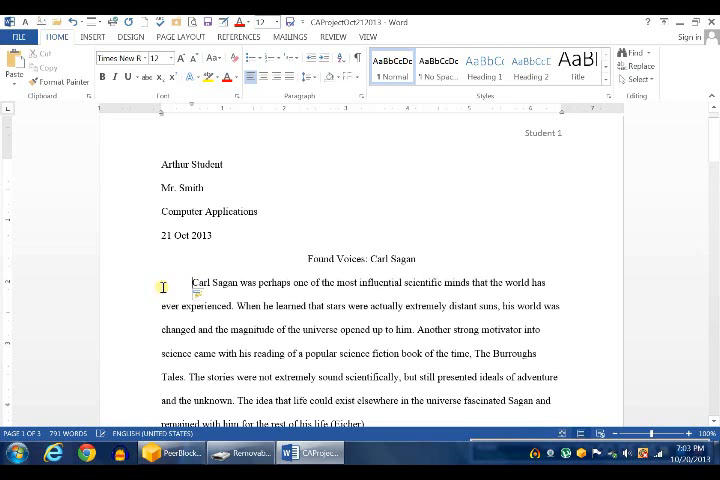
{"action": "scroll", "scroll_direction": "down", "scroll_amount": 3}
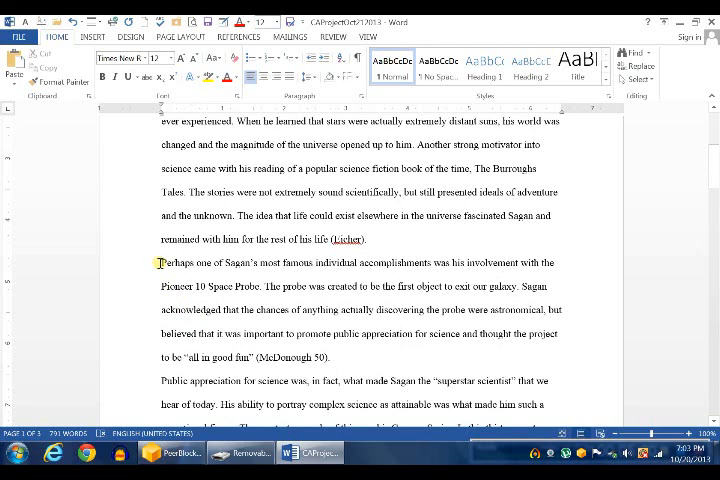
{"action": "scroll", "scroll_direction": "down", "scroll_amount": 3}
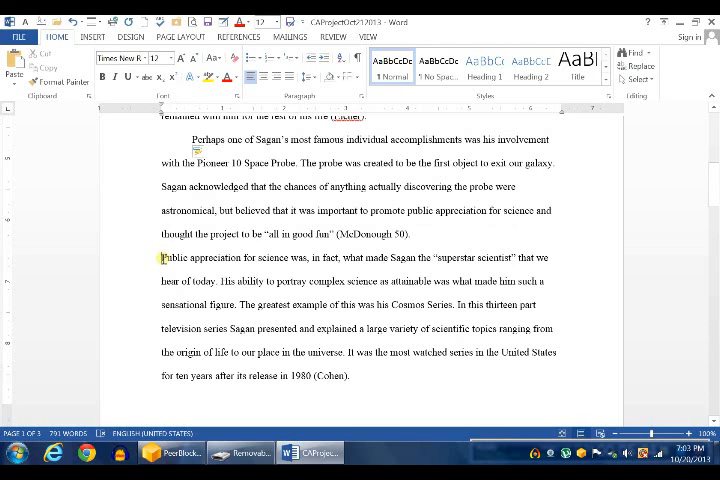
{"action": "scroll", "scroll_direction": "down", "scroll_amount": 3}
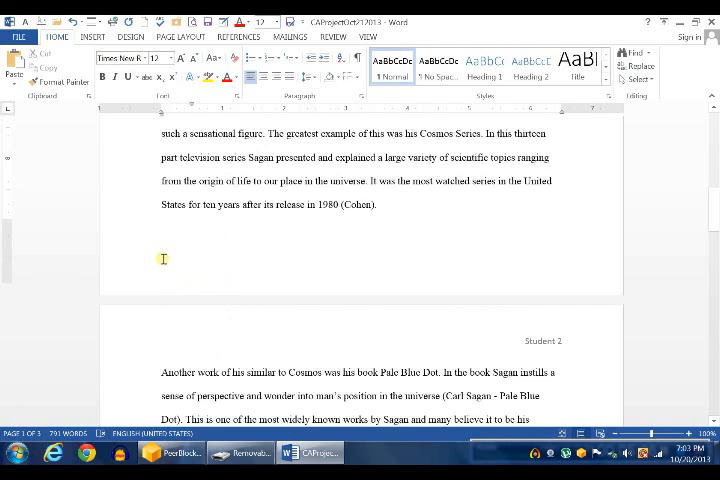
{"action": "scroll", "scroll_direction": "down", "scroll_amount": 3}
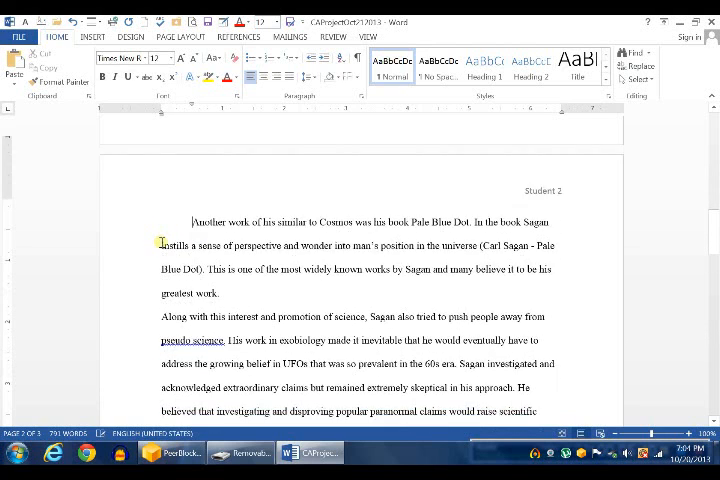
{"action": "scroll", "scroll_direction": "down", "scroll_amount": 3}
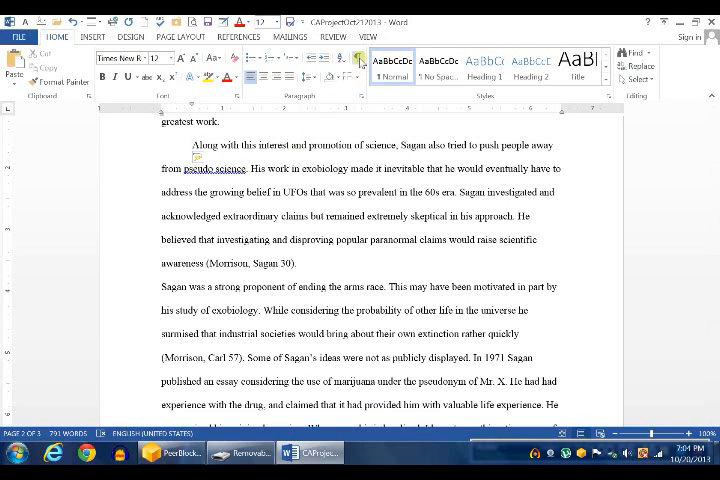
Step: Show paragraph marks and indent the remaining body paragraphs through the conclusion
{"action": "left_click", "coordinate": [356, 58]}
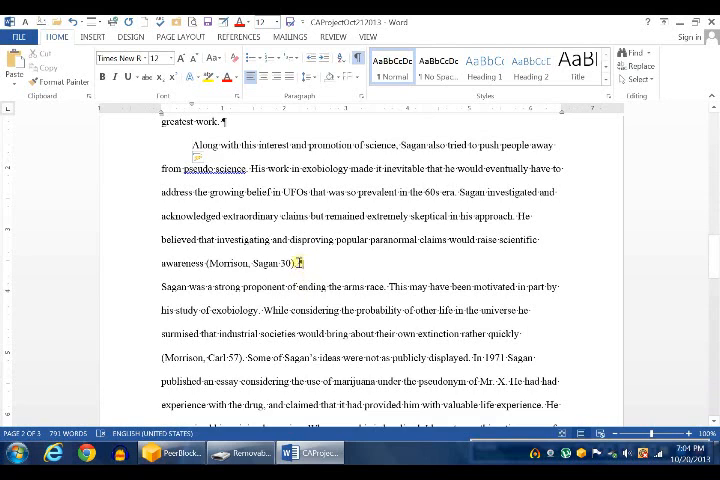
{"action": "mouse_move", "coordinate": [310, 272]}
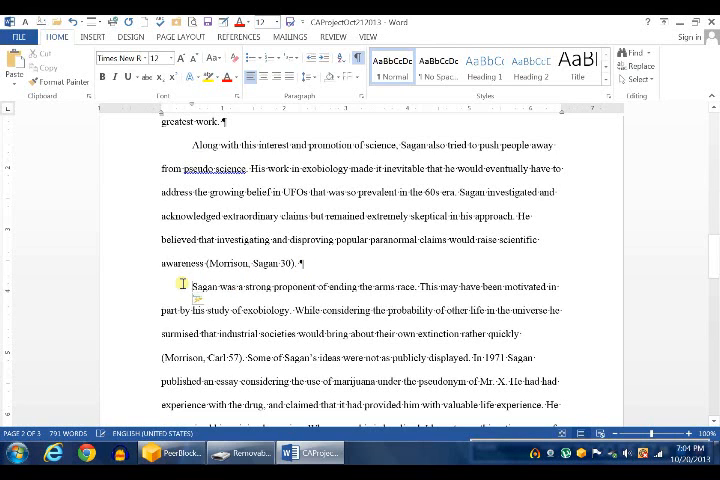
{"action": "scroll", "scroll_direction": "down", "scroll_amount": 3}
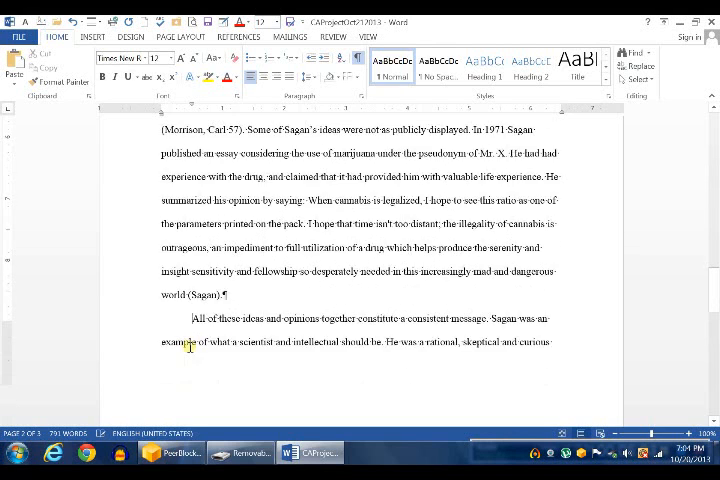
{"action": "scroll", "scroll_direction": "down", "scroll_amount": 3}
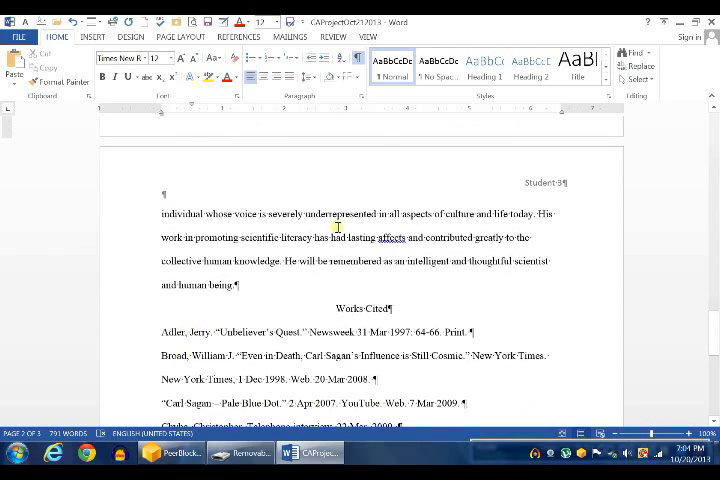
{"action": "mouse_move", "coordinate": [360, 60]}
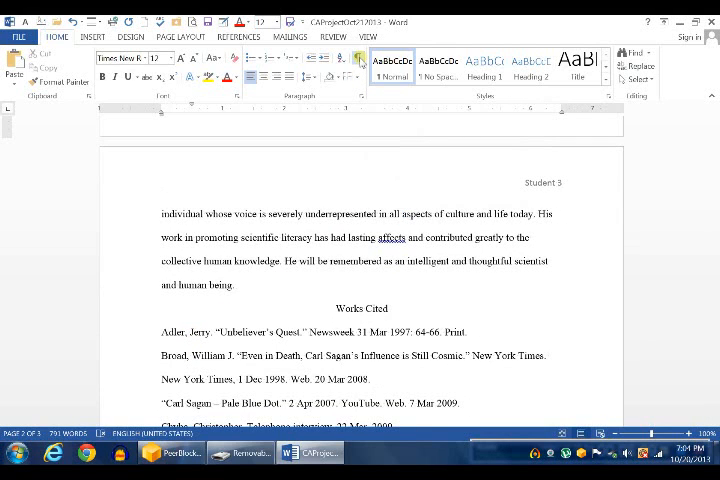
{"action": "mouse_move", "coordinate": [386, 344]}
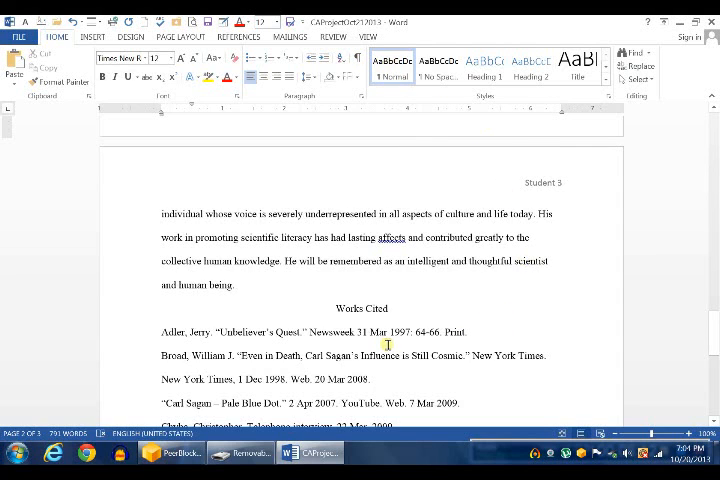
Step: Insert a page break before Works Cited so it begins on its own page
{"action": "scroll", "scroll_direction": "down", "scroll_amount": 3}
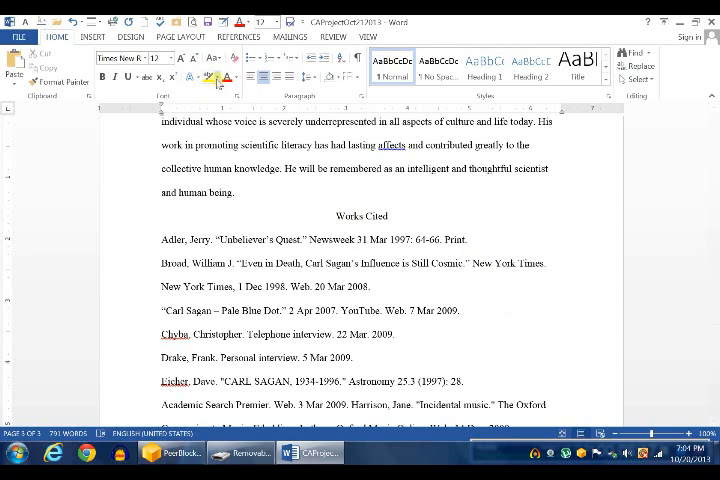
{"action": "left_click", "coordinate": [184, 36]}
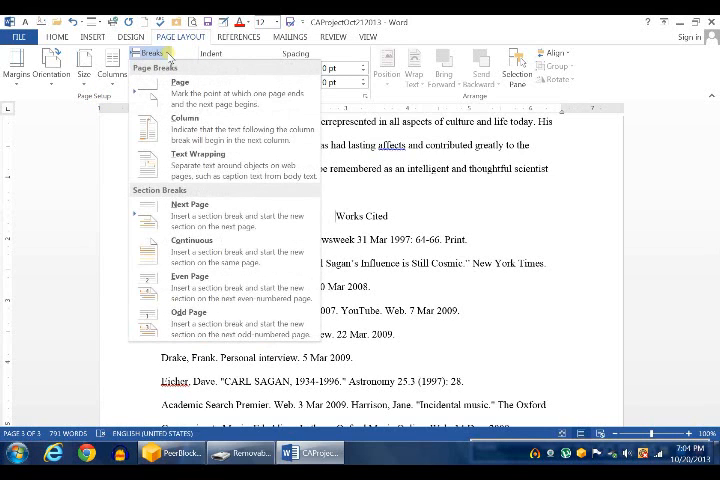
{"action": "mouse_move", "coordinate": [180, 90]}
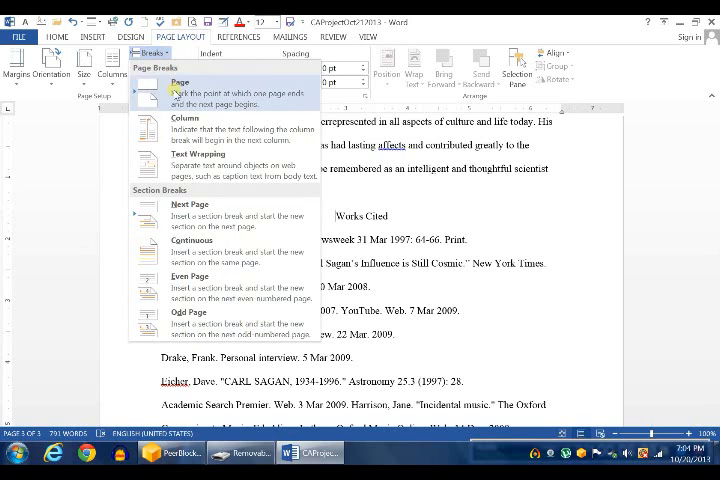
{"action": "left_click", "coordinate": [180, 88]}
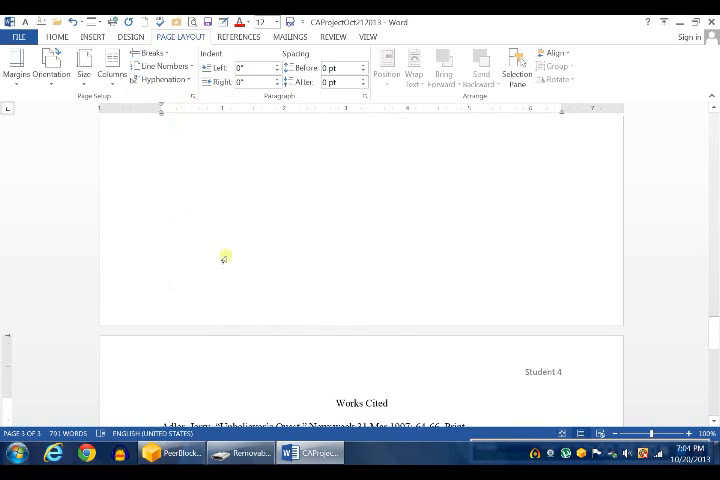
{"action": "scroll", "scroll_direction": "down", "scroll_amount": 3}
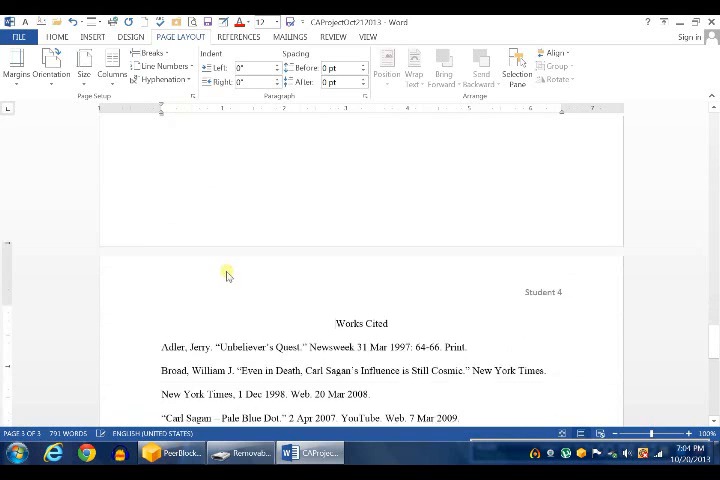
{"action": "scroll", "scroll_direction": "down", "scroll_amount": 3}
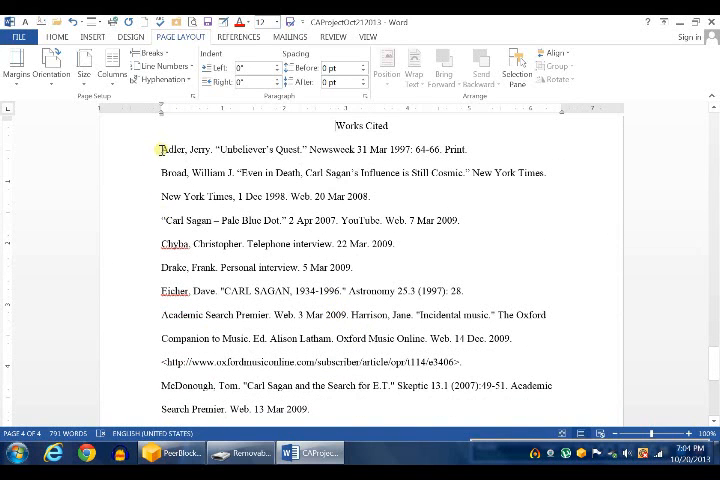
Step: Apply a 0.5" hanging indent to all selected Works Cited entries via the Paragraph dialog
{"action": "left_click_drag", "start_coordinate": [160, 148], "coordinate": [384, 396]}
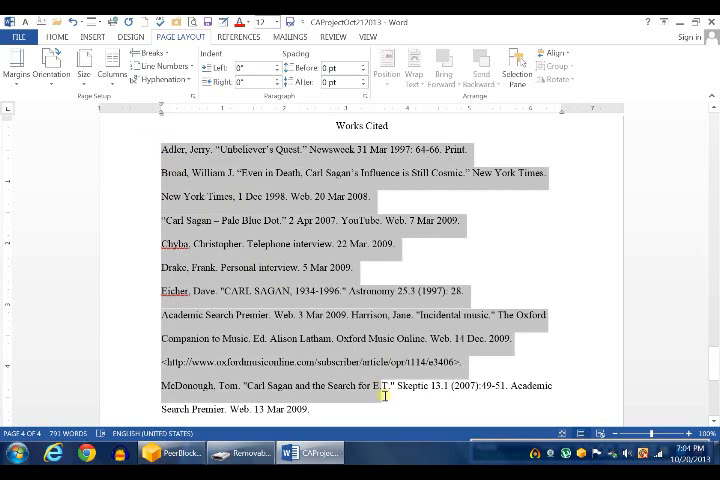
{"action": "scroll", "scroll_direction": "down", "scroll_amount": 3}
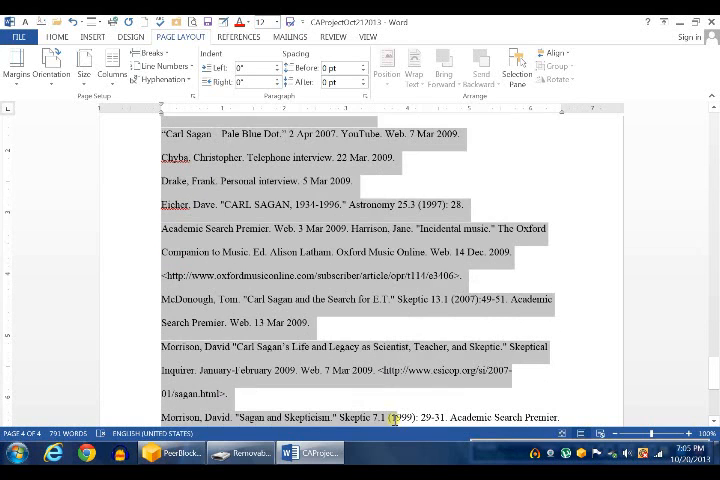
{"action": "scroll", "scroll_direction": "down", "scroll_amount": 3}
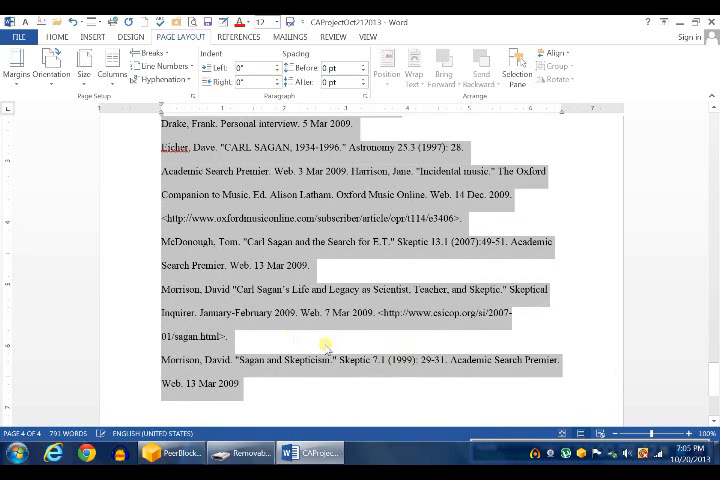
{"action": "scroll", "scroll_direction": "up", "scroll_amount": 3}
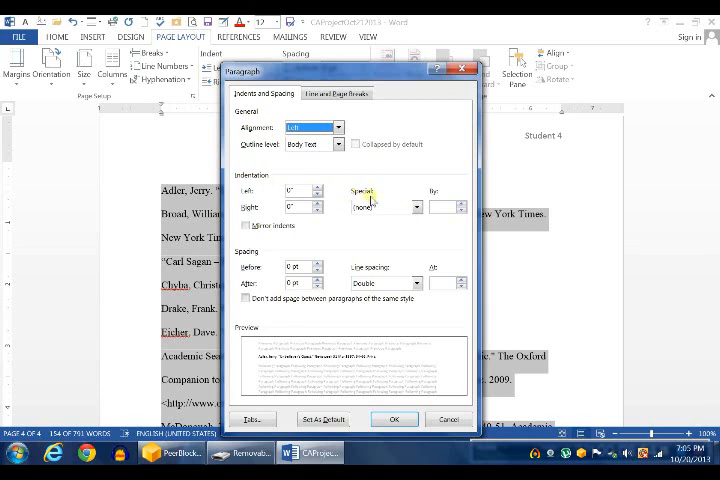
{"action": "left_click", "coordinate": [414, 208]}
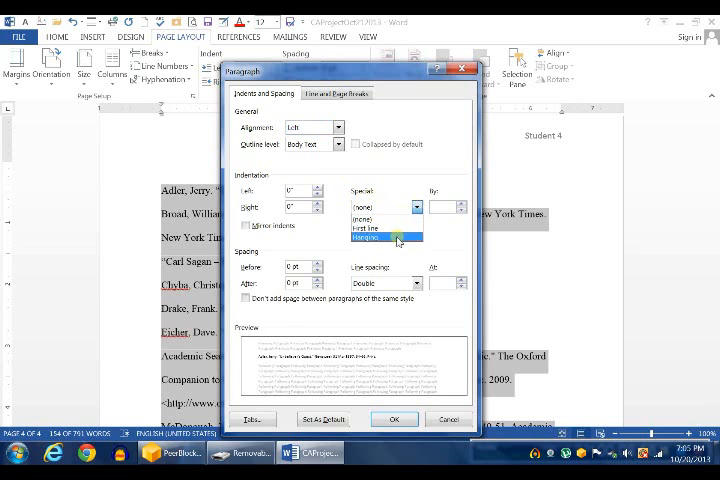
{"action": "left_click", "coordinate": [384, 236]}
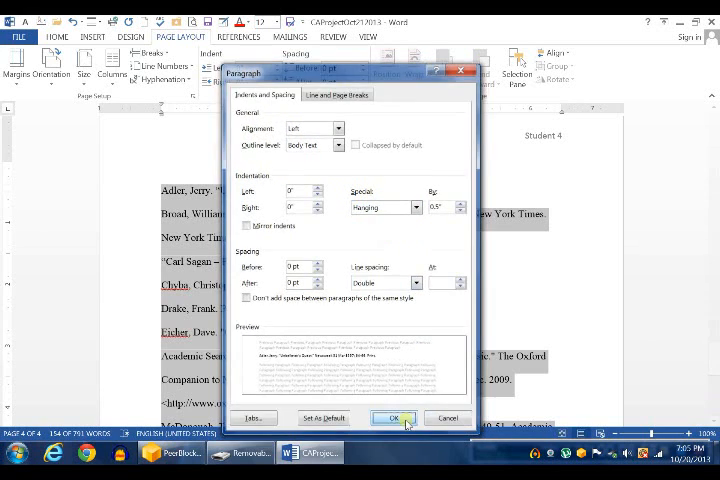
{"action": "left_click", "coordinate": [392, 418]}
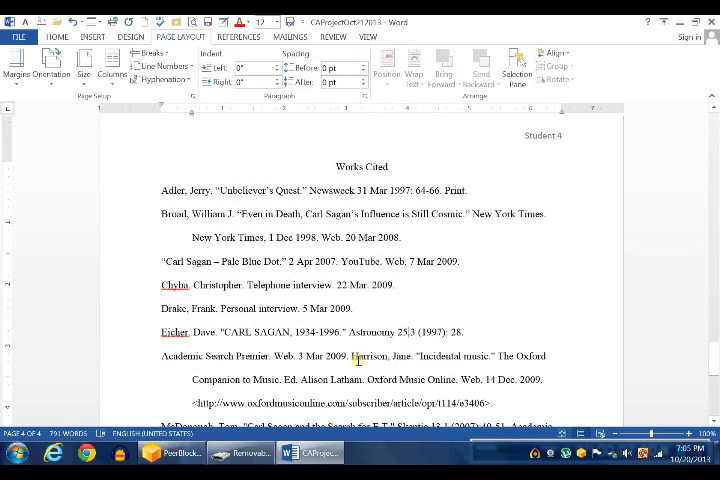
{"action": "scroll", "scroll_direction": "down", "scroll_amount": 3}
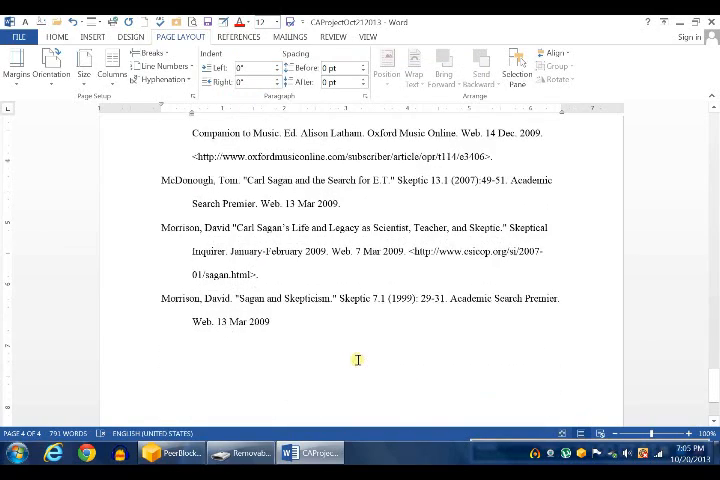
{"action": "scroll", "scroll_direction": "up", "scroll_amount": 3}
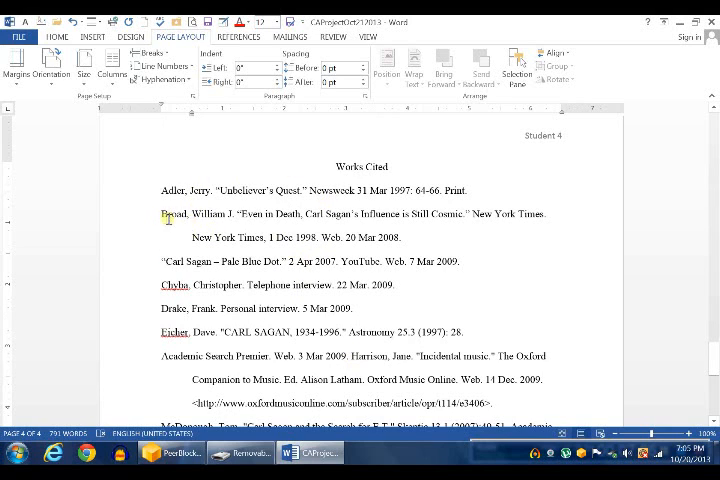
{"action": "mouse_move", "coordinate": [198, 222]}
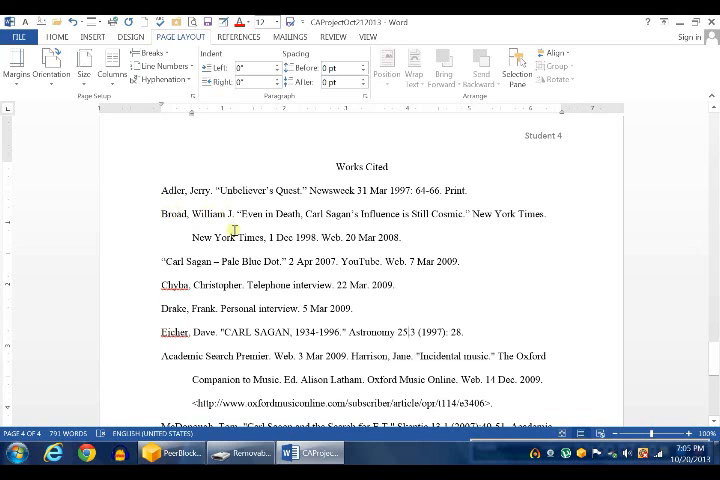
{"action": "scroll", "scroll_direction": "down", "scroll_amount": 3}
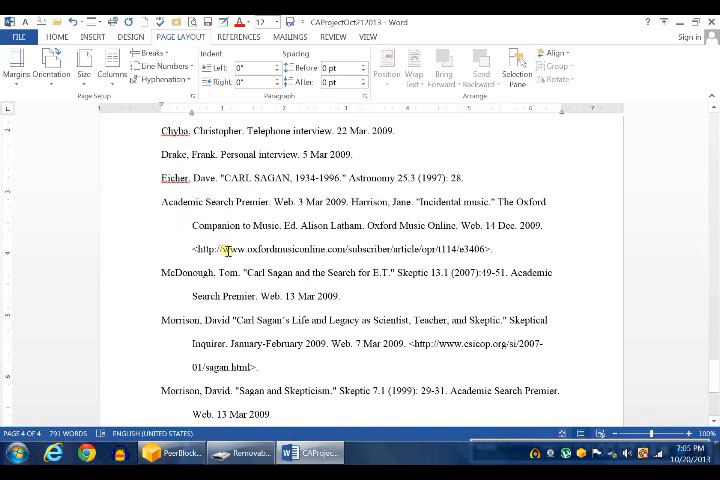
{"action": "scroll", "scroll_direction": "down", "scroll_amount": 3}
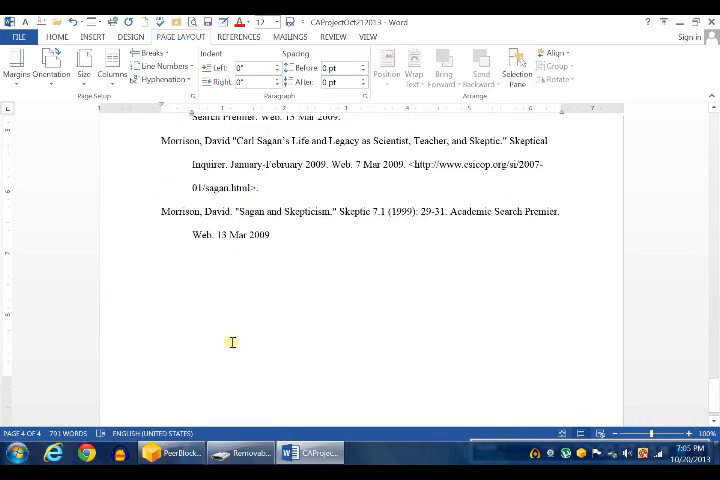
{"action": "scroll", "scroll_direction": "up", "scroll_amount": 3}
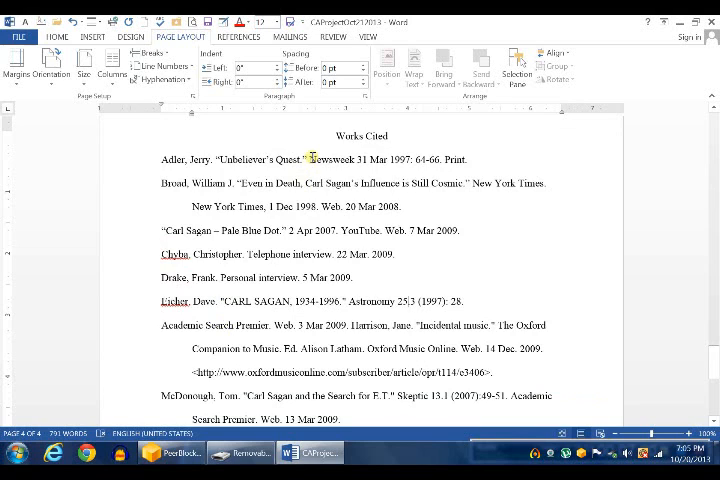
Step: Italicize the Newsweek, New York Times and YouTube titles in the Works Cited entries
{"action": "double_click", "coordinate": [322, 160]}
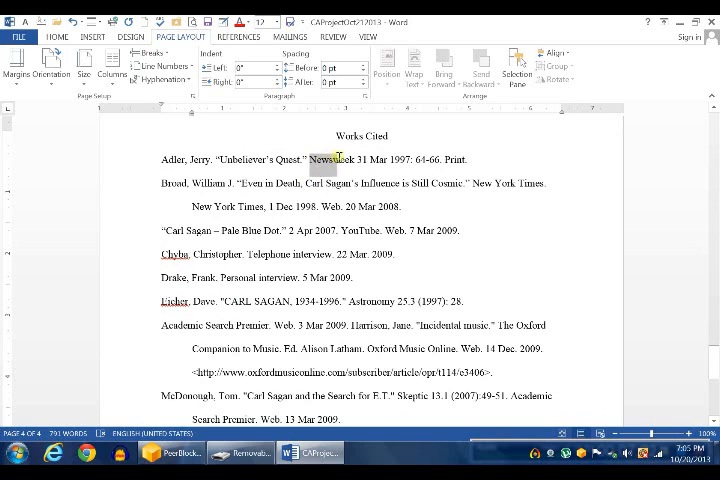
{"action": "double_click", "coordinate": [336, 160]}
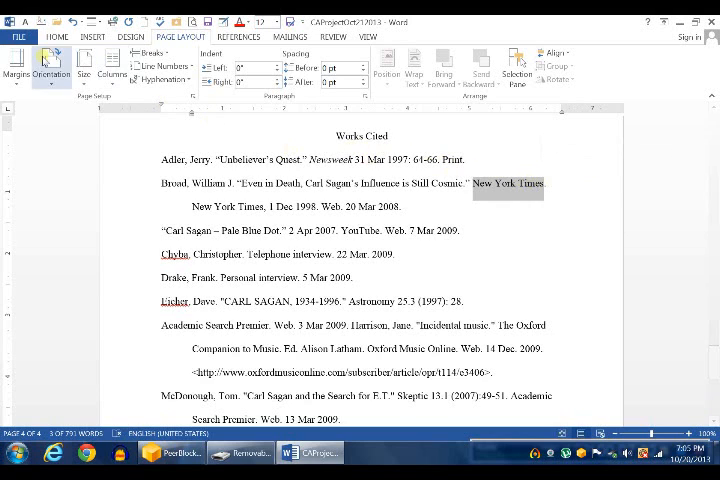
{"action": "left_click", "coordinate": [56, 36]}
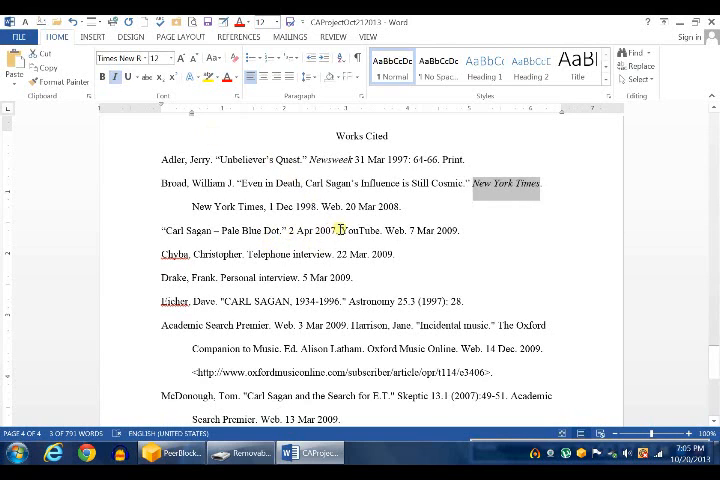
{"action": "double_click", "coordinate": [356, 232]}
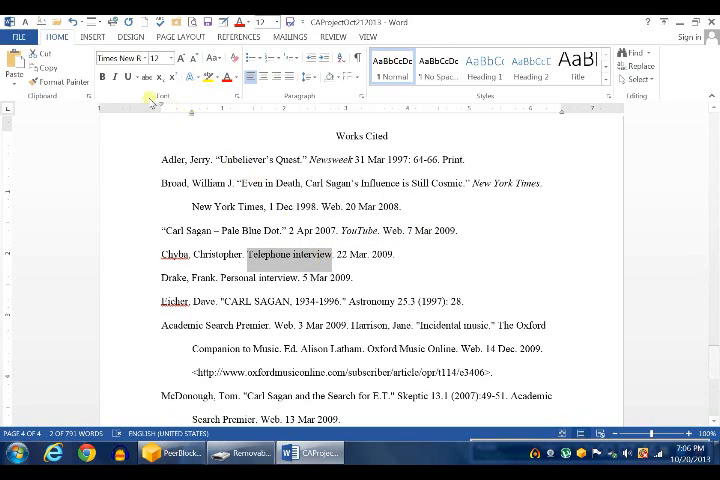
Step: Italicize Skeptical Inquirer in the later Works Cited entries
{"action": "scroll", "scroll_direction": "down", "scroll_amount": 3}
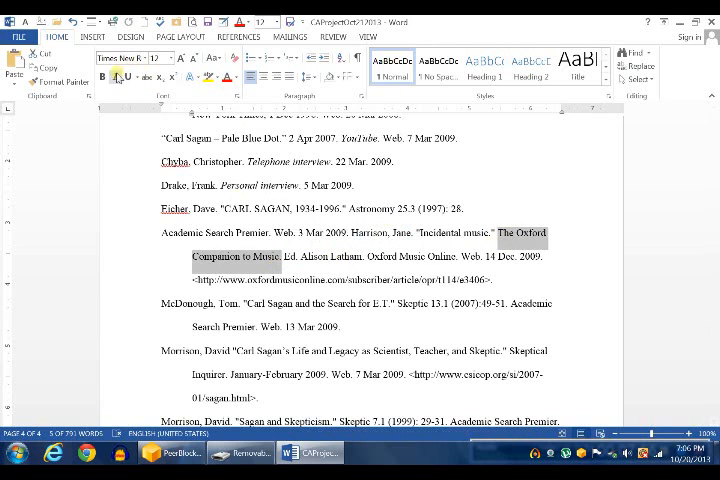
{"action": "scroll", "scroll_direction": "down", "scroll_amount": 3}
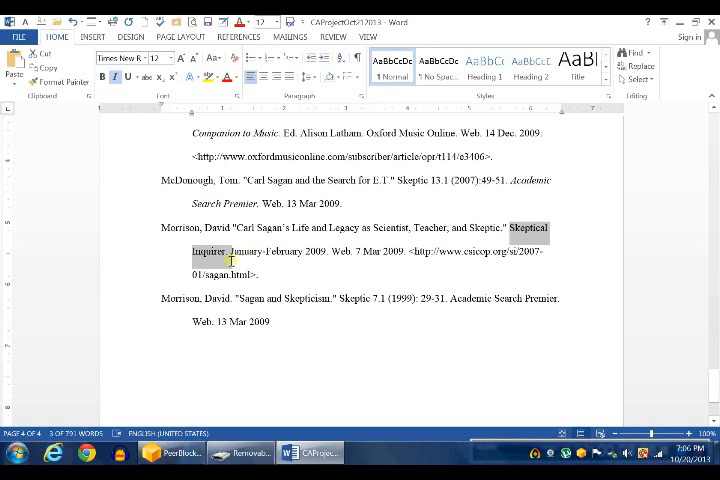
{"action": "left_click", "coordinate": [118, 76]}
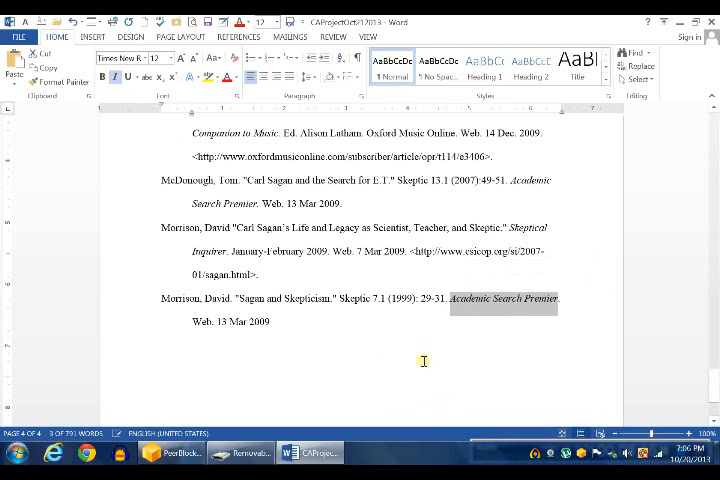
{"action": "scroll", "scroll_direction": "down", "scroll_amount": 3}
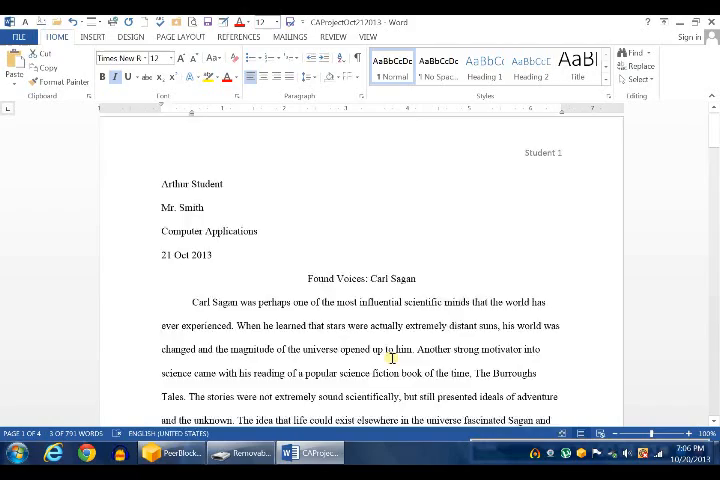
{"action": "scroll", "scroll_direction": "down", "scroll_amount": 3}
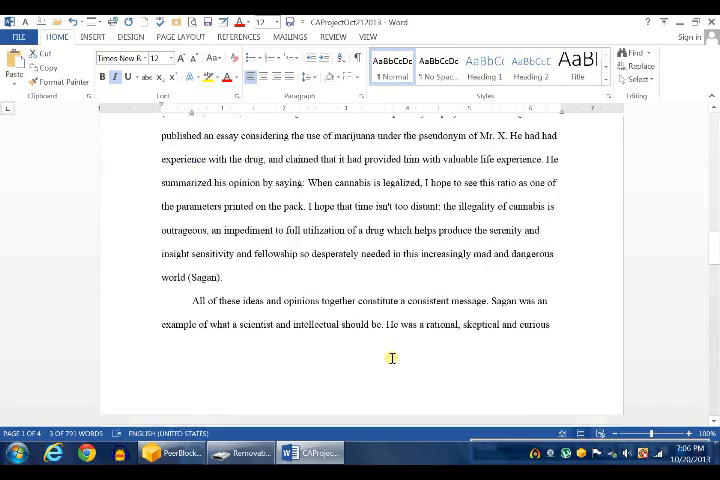
{"action": "scroll", "scroll_direction": "down", "scroll_amount": 3}
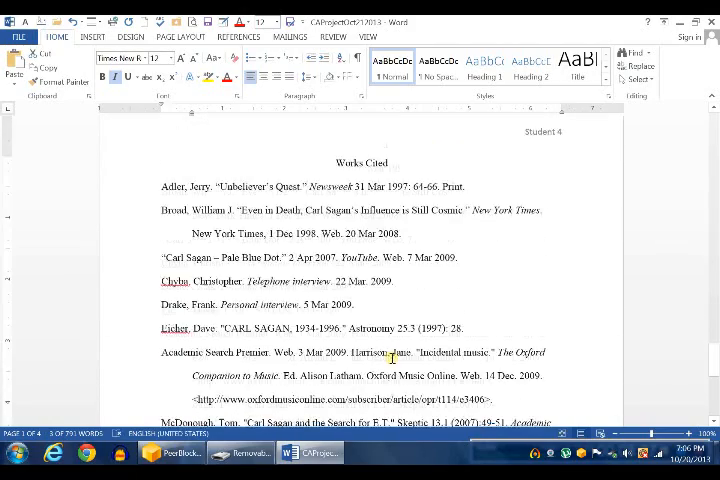
{"action": "scroll", "scroll_direction": "down", "scroll_amount": 3}
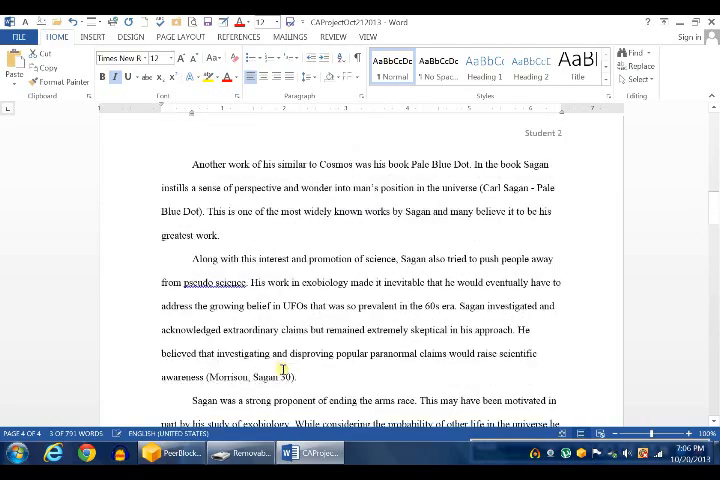
{"action": "scroll", "scroll_direction": "up", "scroll_amount": 3}
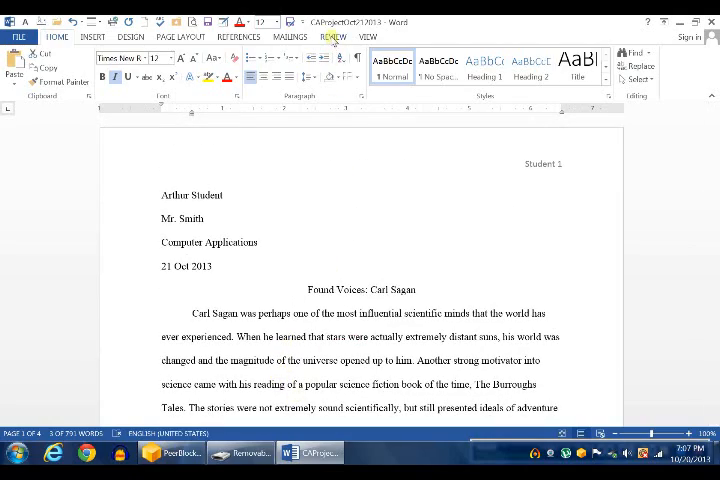
Step: Set Display for Review to All Markup and read through Mr. Smith's comments on the essay
{"action": "left_click", "coordinate": [332, 36]}
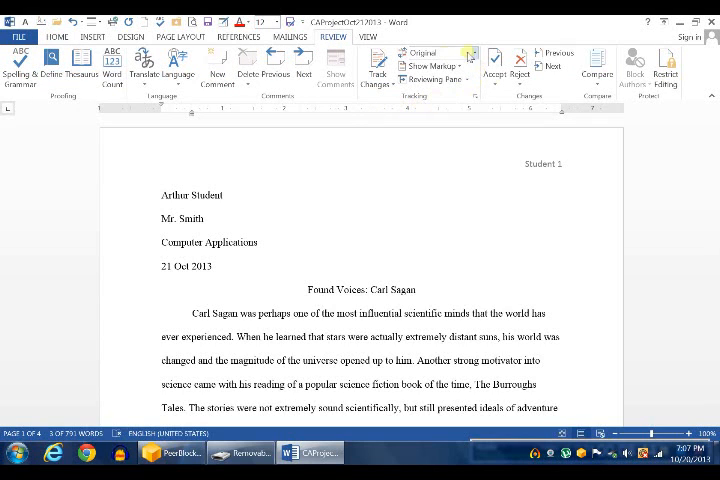
{"action": "mouse_move", "coordinate": [444, 52]}
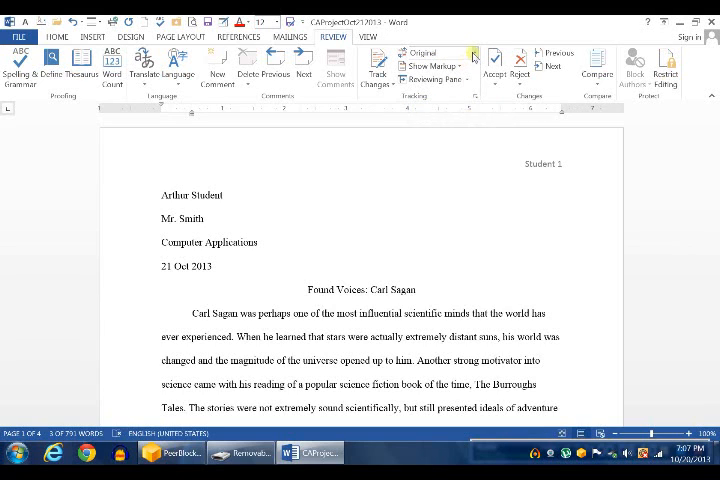
{"action": "left_click", "coordinate": [470, 52]}
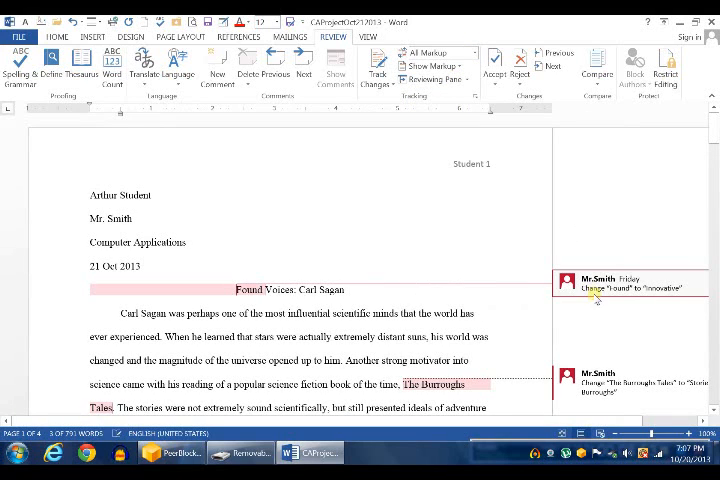
{"action": "scroll", "scroll_direction": "down", "scroll_amount": 3}
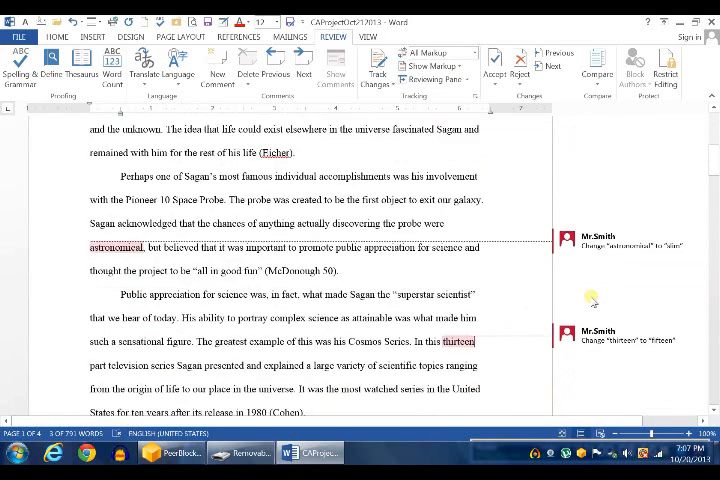
{"action": "scroll", "scroll_direction": "up", "scroll_amount": 3}
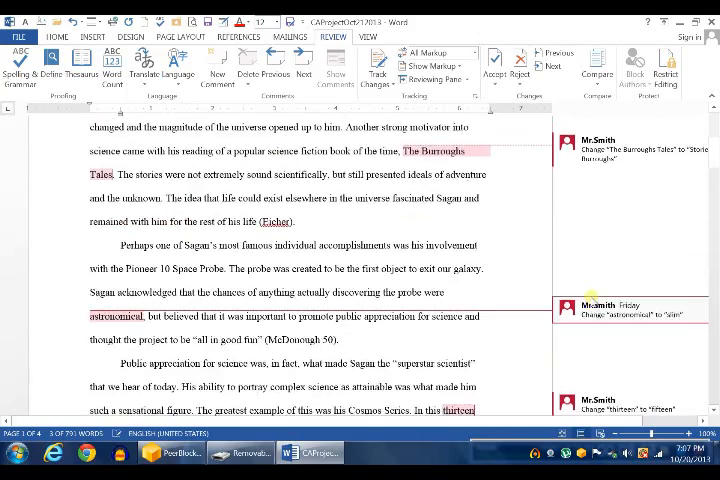
{"action": "scroll", "scroll_direction": "down", "scroll_amount": 3}
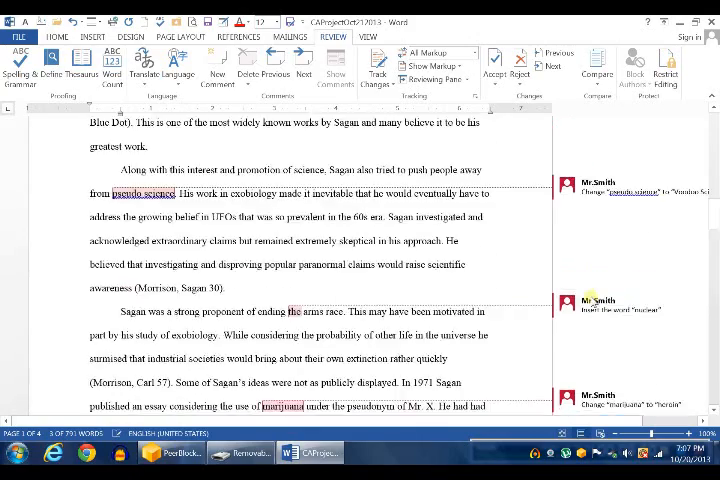
{"action": "scroll", "scroll_direction": "down", "scroll_amount": 3}
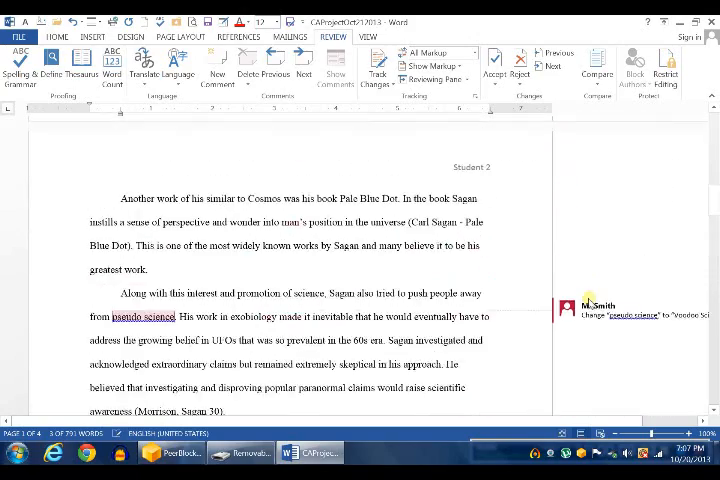
{"action": "scroll", "scroll_direction": "up", "scroll_amount": 3}
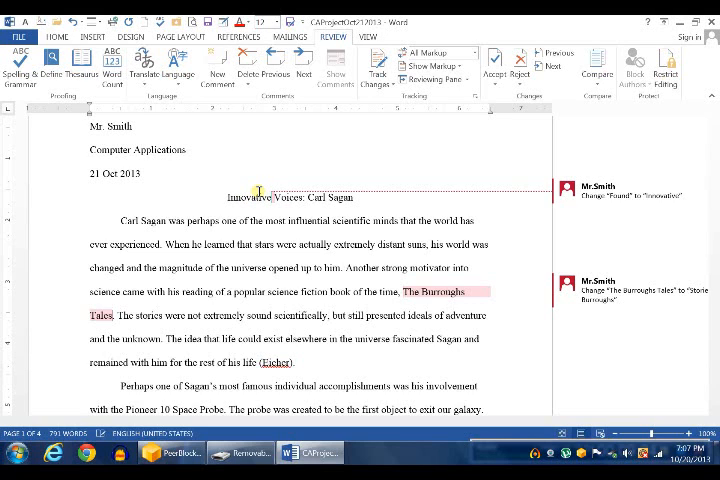
{"action": "mouse_move", "coordinate": [590, 316]}
{"action": "type", "text": "Stories From "}
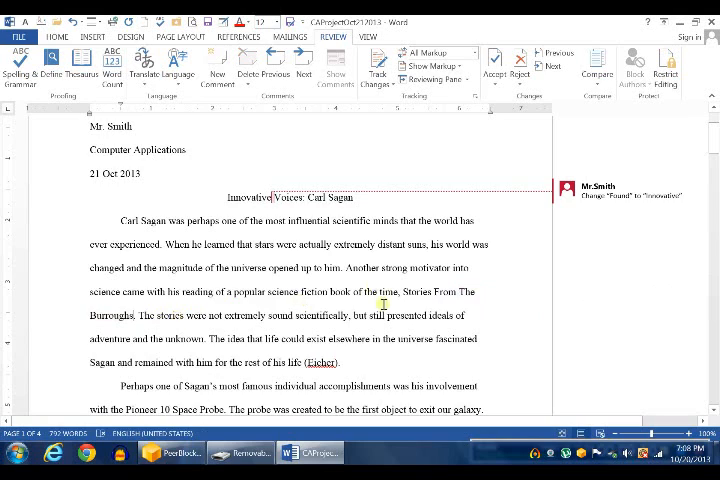
{"action": "scroll", "scroll_direction": "down", "scroll_amount": 3}
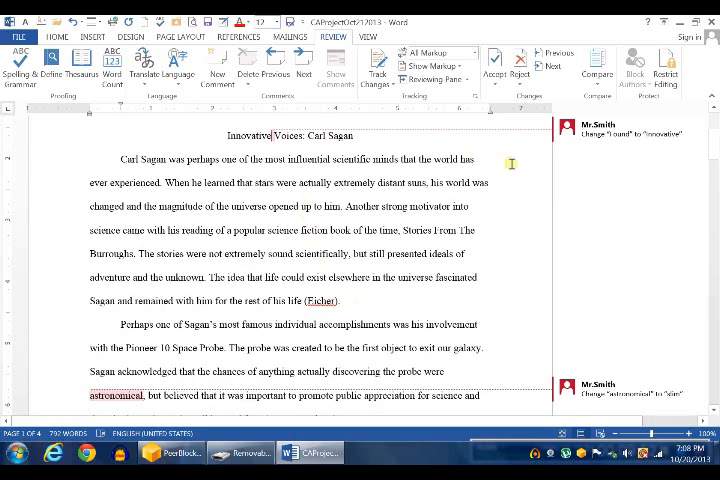
{"action": "scroll", "scroll_direction": "down", "scroll_amount": 3}
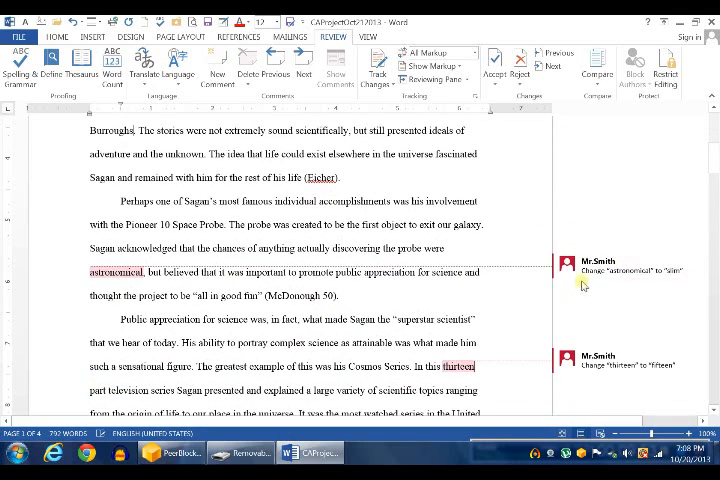
{"action": "scroll", "scroll_direction": "down", "scroll_amount": 3}
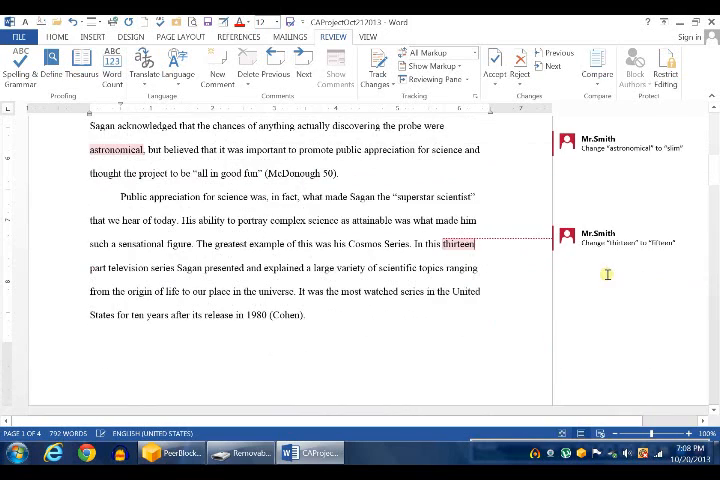
{"action": "scroll", "scroll_direction": "down", "scroll_amount": 3}
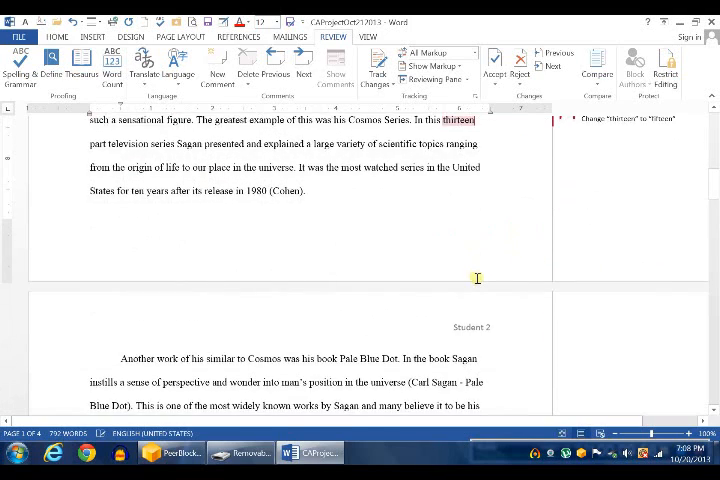
{"action": "scroll", "scroll_direction": "down", "scroll_amount": 3}
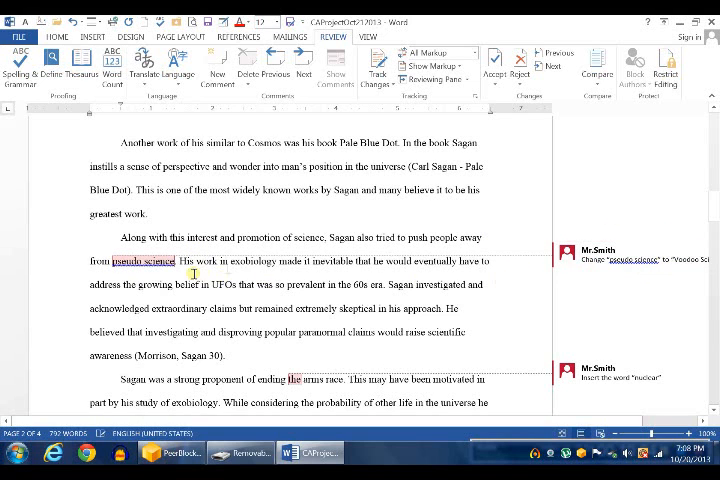
{"action": "scroll", "scroll_direction": "down", "scroll_amount": 3}
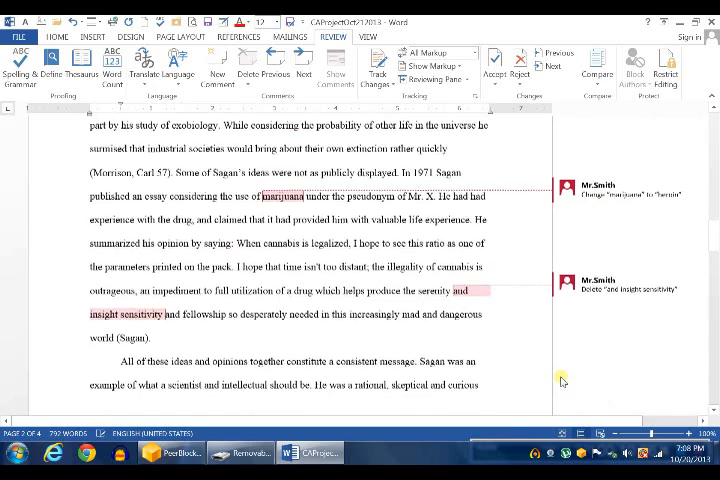
{"action": "scroll", "scroll_direction": "down", "scroll_amount": 3}
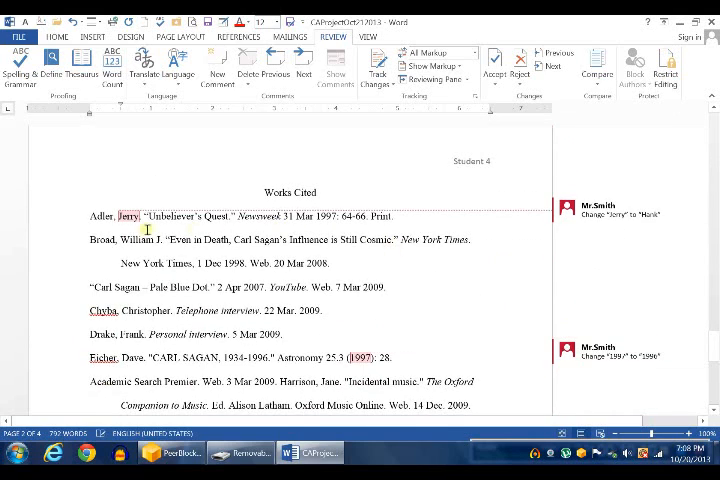
{"action": "scroll", "scroll_direction": "up", "scroll_amount": 3}
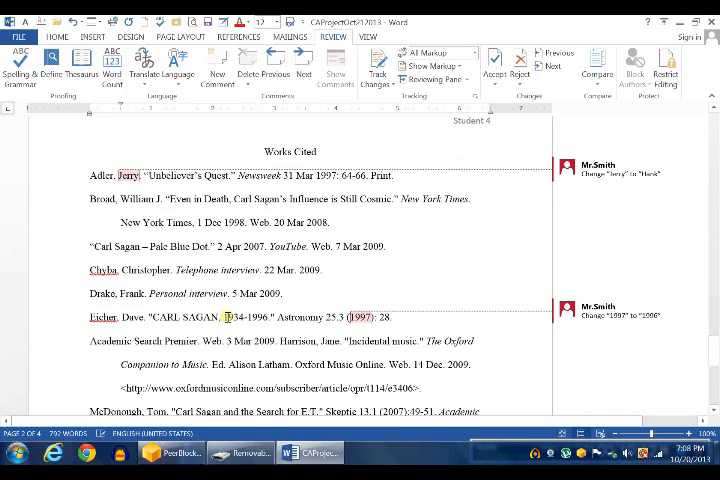
{"action": "scroll", "scroll_direction": "down", "scroll_amount": 3}
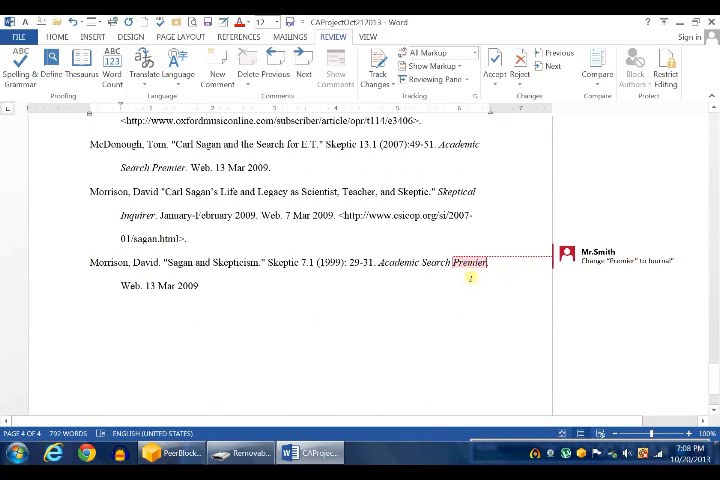
{"action": "scroll", "scroll_direction": "up", "scroll_amount": 3}
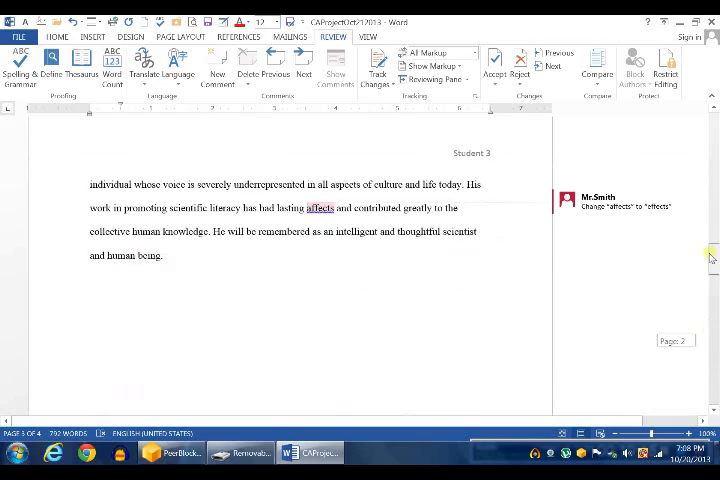
{"action": "scroll", "scroll_direction": "up", "scroll_amount": 3}
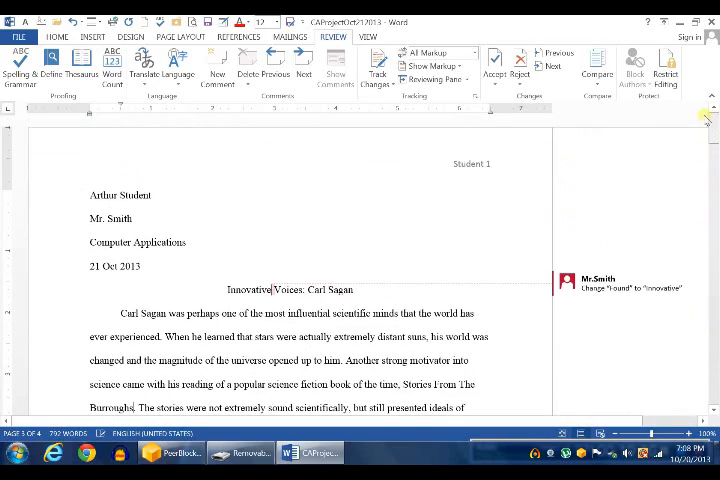
{"action": "mouse_move", "coordinate": [470, 52]}
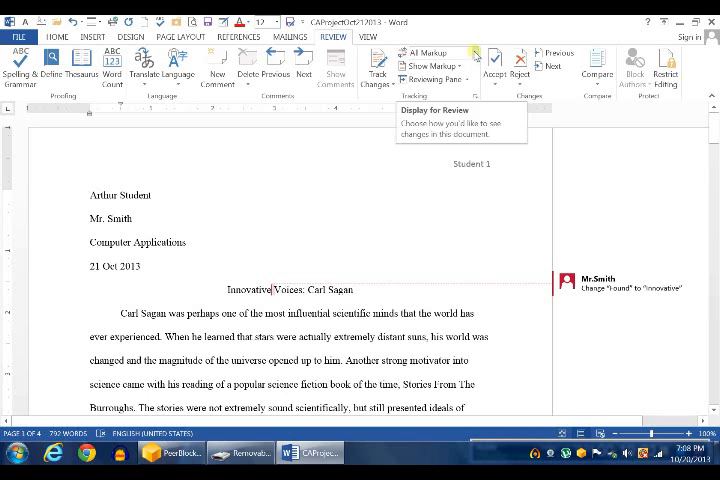
Step: Set Display for Review to No Markup so comments and tracked changes are hidden
{"action": "left_click", "coordinate": [430, 52]}
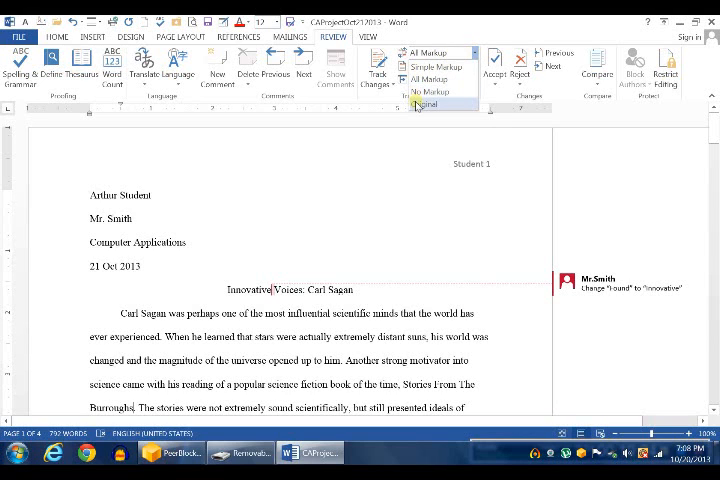
{"action": "left_click", "coordinate": [428, 104]}
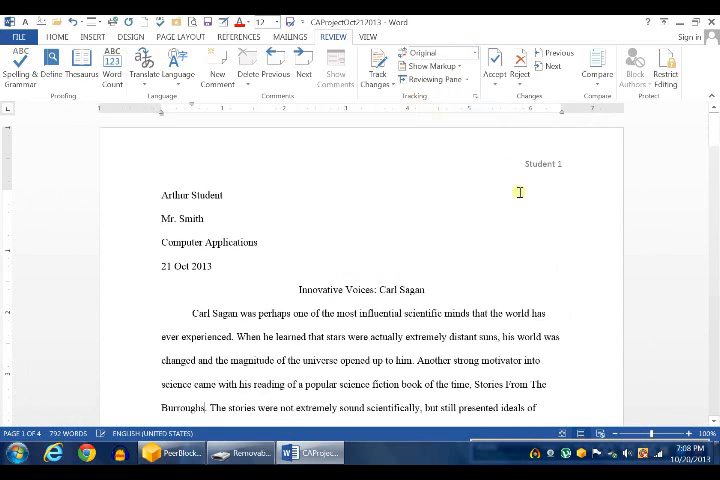
{"action": "mouse_move", "coordinate": [348, 334]}
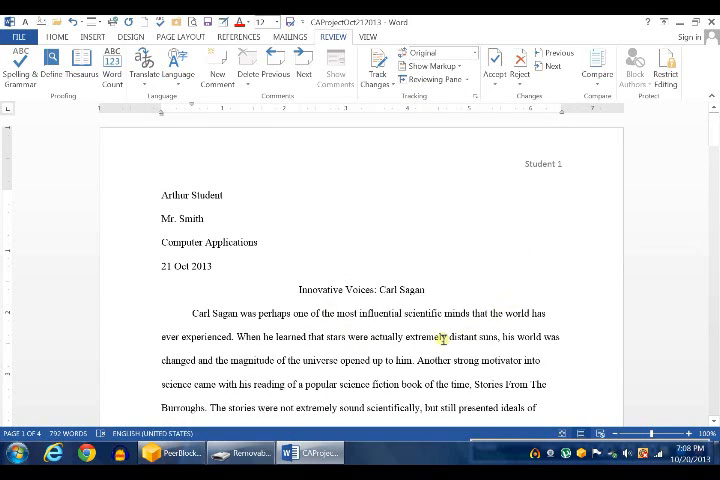
{"action": "mouse_move", "coordinate": [420, 192]}
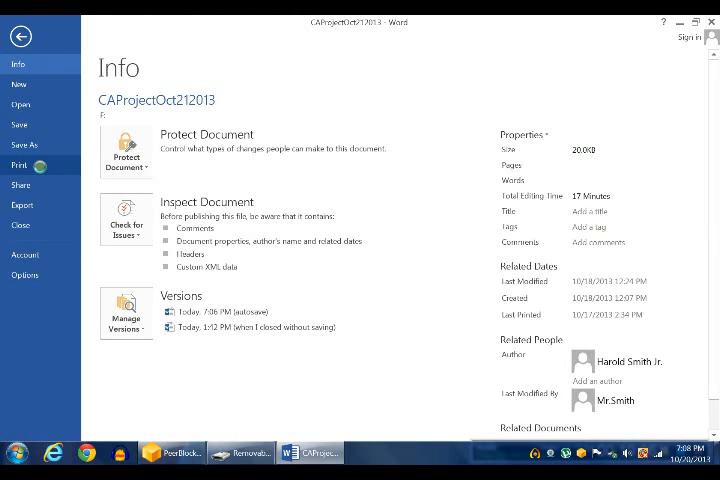
Step: Save the edited Carl Sagan essay from the File menu
{"action": "left_click", "coordinate": [20, 164]}
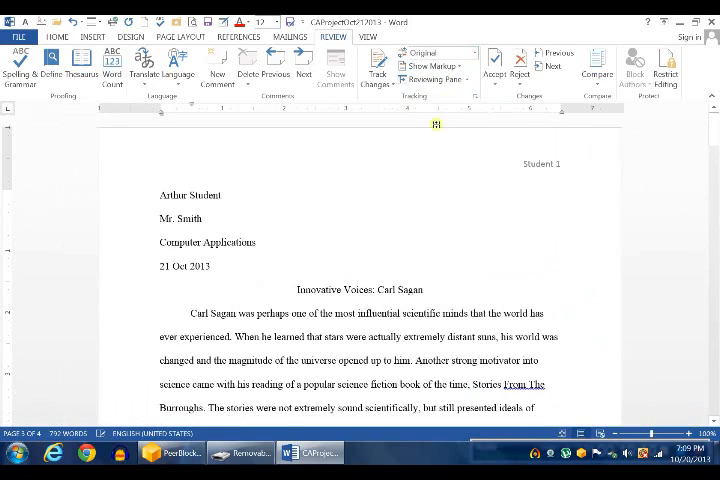
{"action": "scroll", "scroll_direction": "down", "scroll_amount": 3}
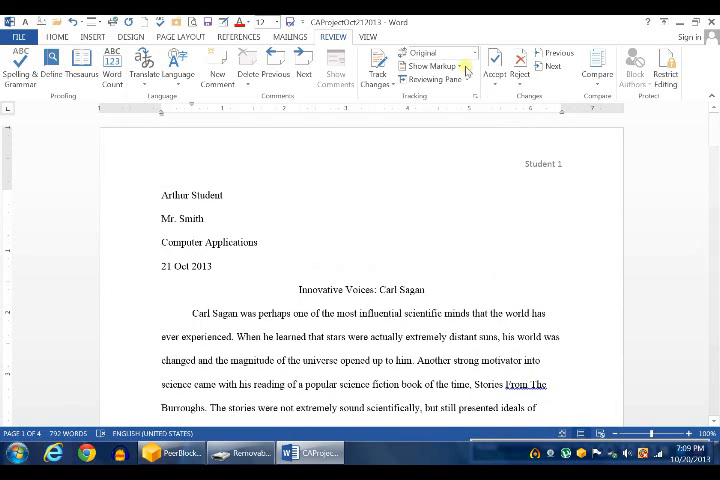
{"action": "left_click", "coordinate": [430, 52]}
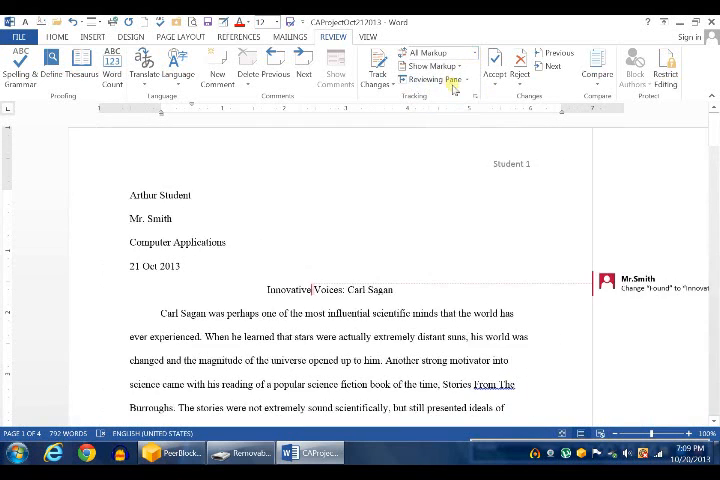
{"action": "left_click", "coordinate": [456, 52]}
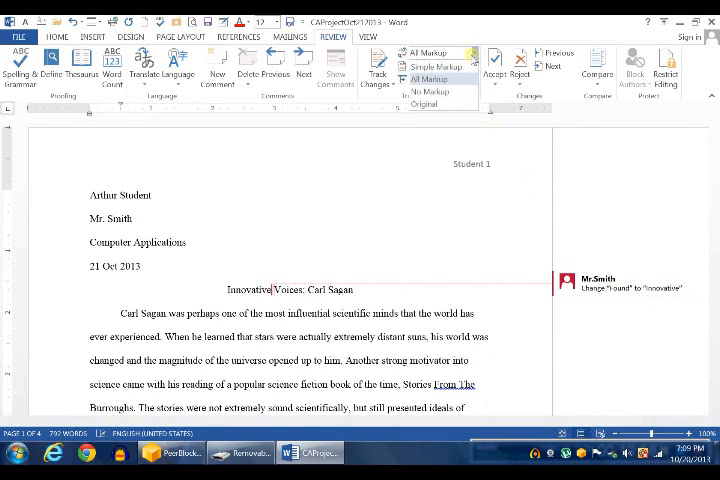
{"action": "left_click", "coordinate": [424, 104]}
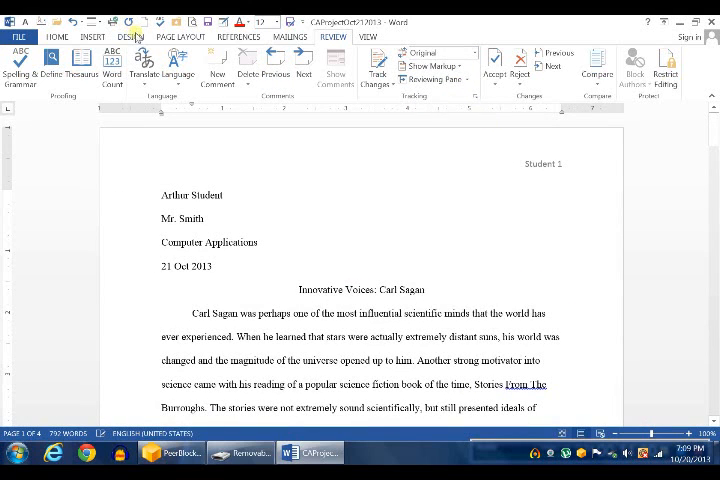
{"action": "mouse_move", "coordinate": [208, 24]}
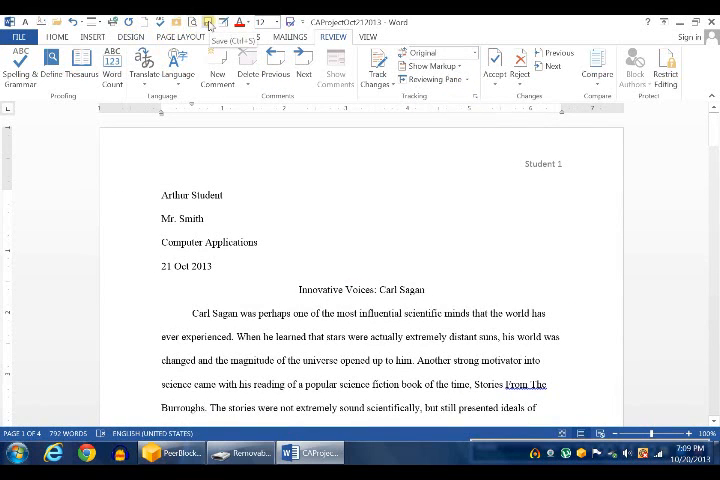